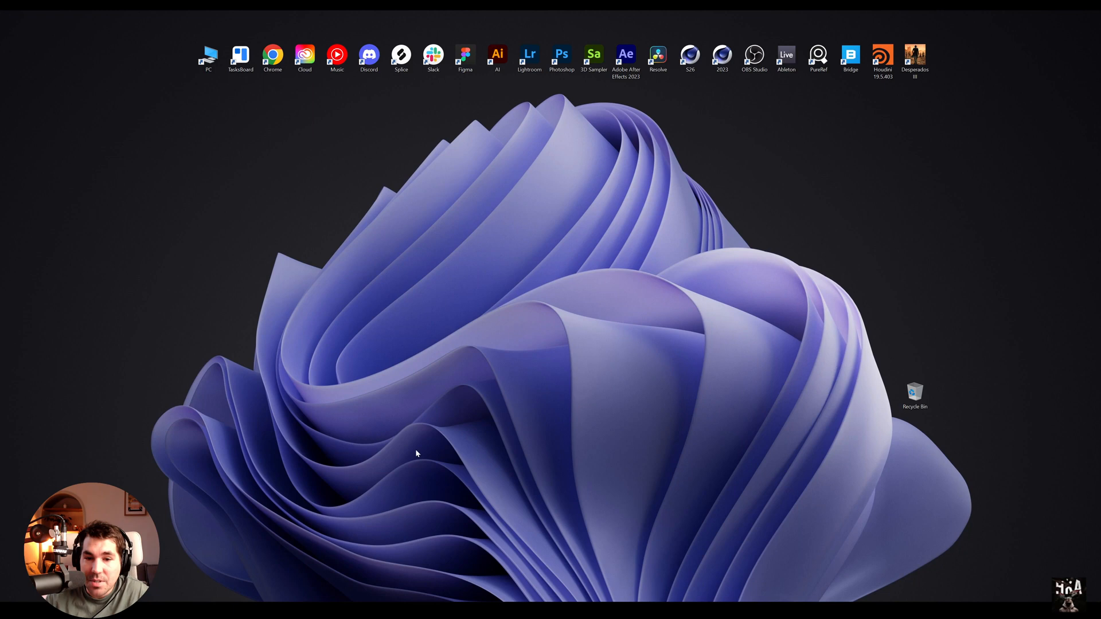
mouse_move(693, 343)
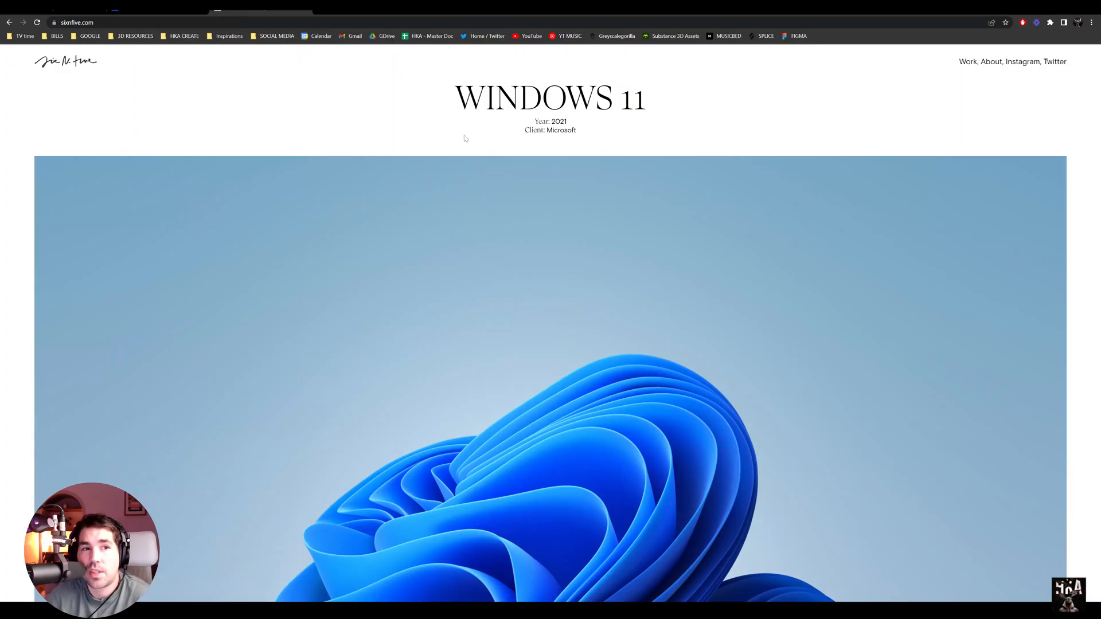
mouse_move(116, 98)
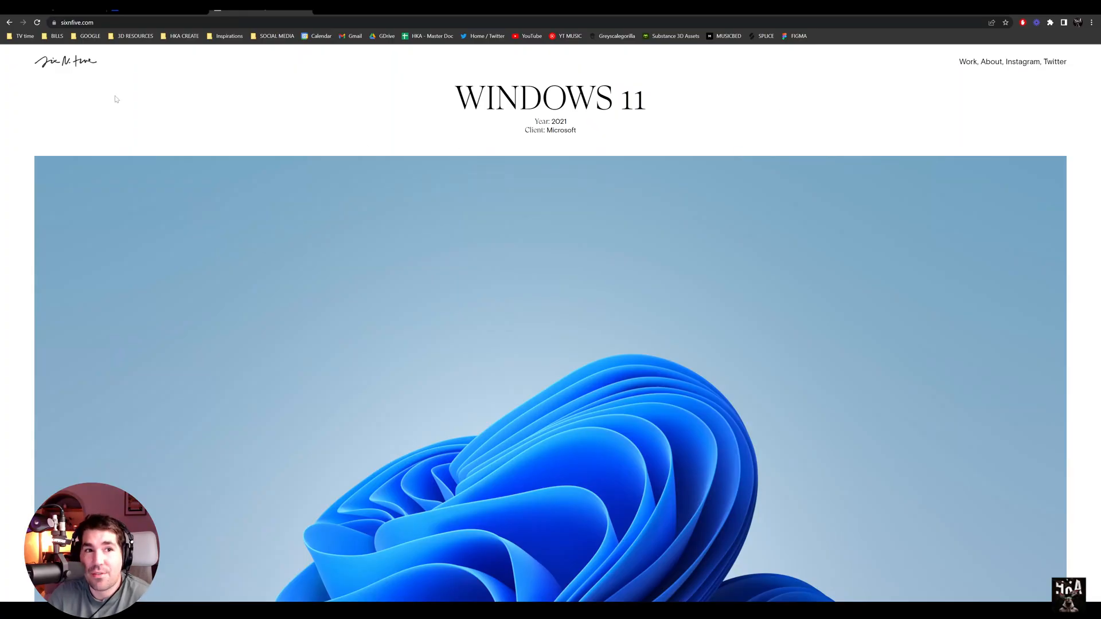
Scroll down the Windows 11 wallpaper project page to view the reference images
scroll(down, 3)
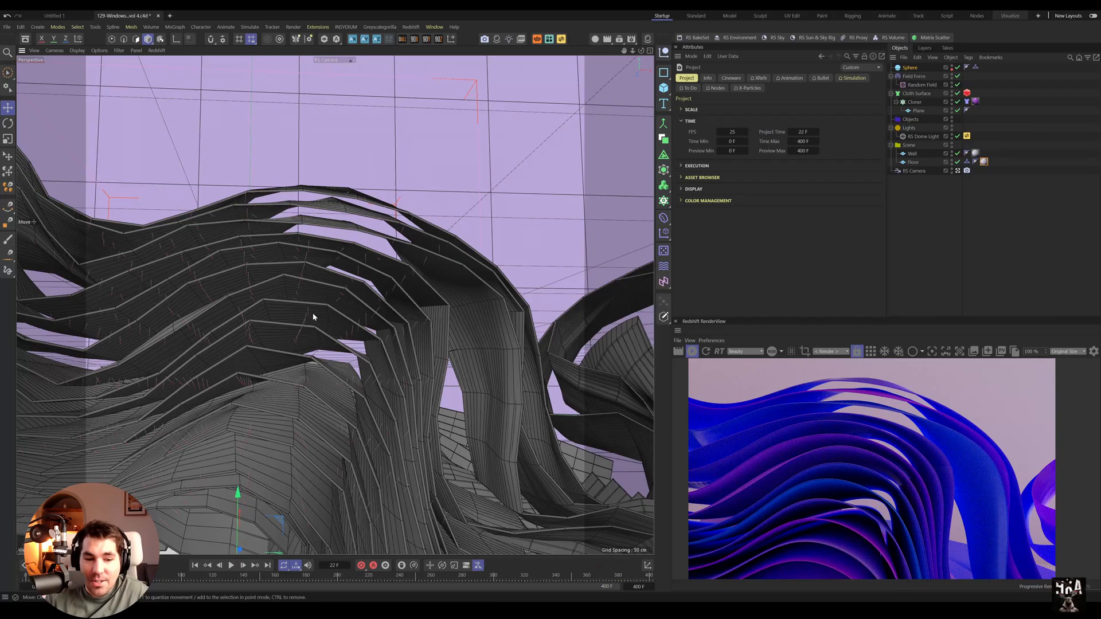
mouse_move(300, 370)
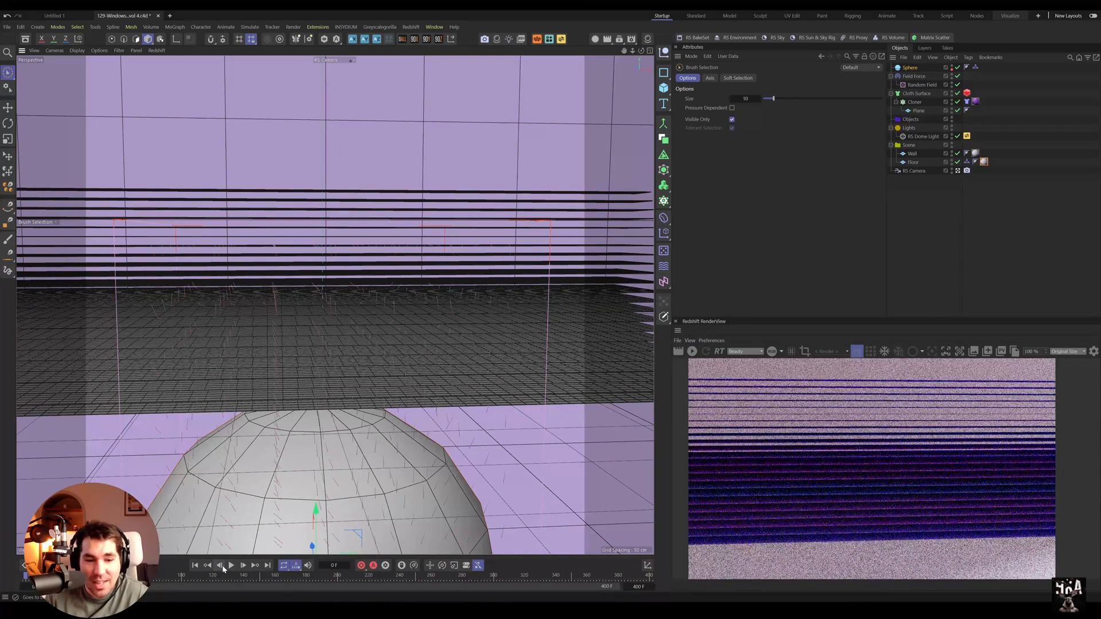
Play the cloth simulation until the sheets drape over the sphere, then start a new project
click(230, 565)
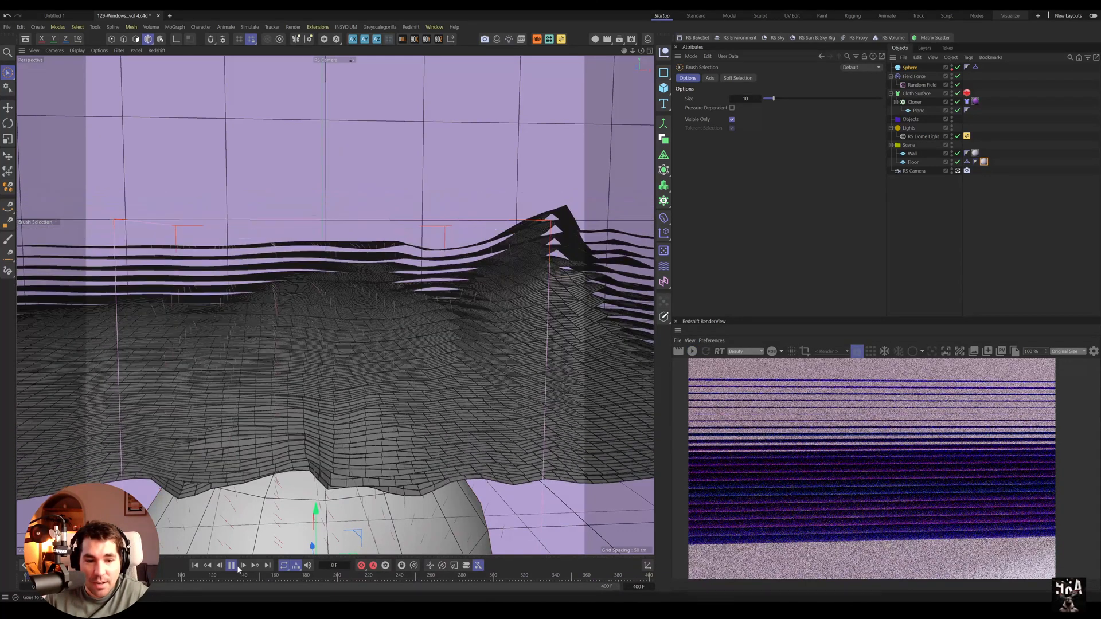
click(231, 565)
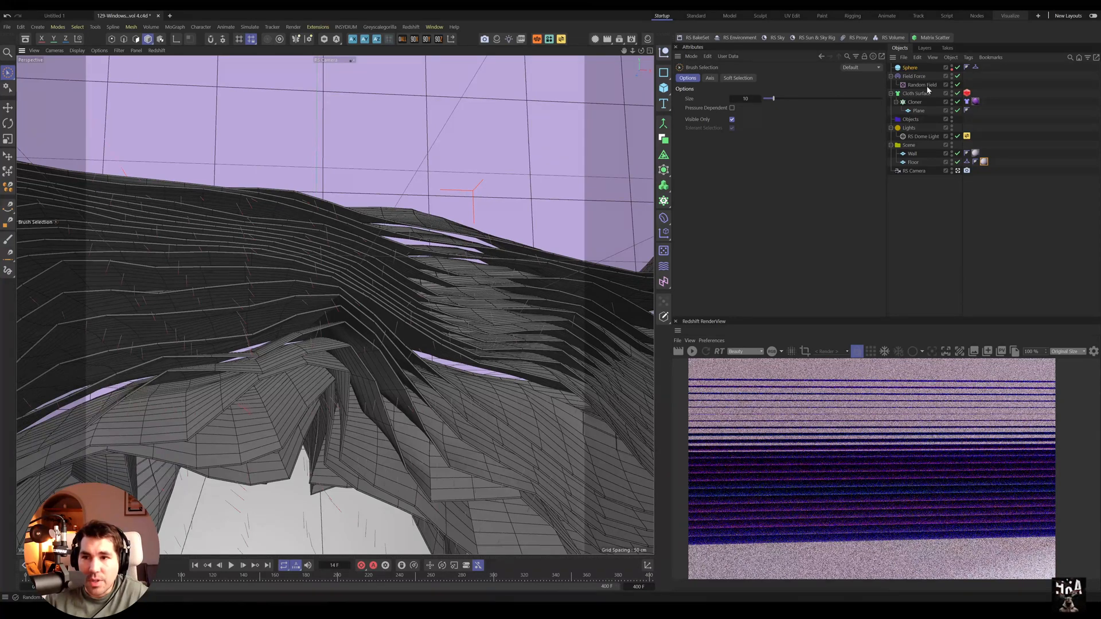
mouse_move(239, 401)
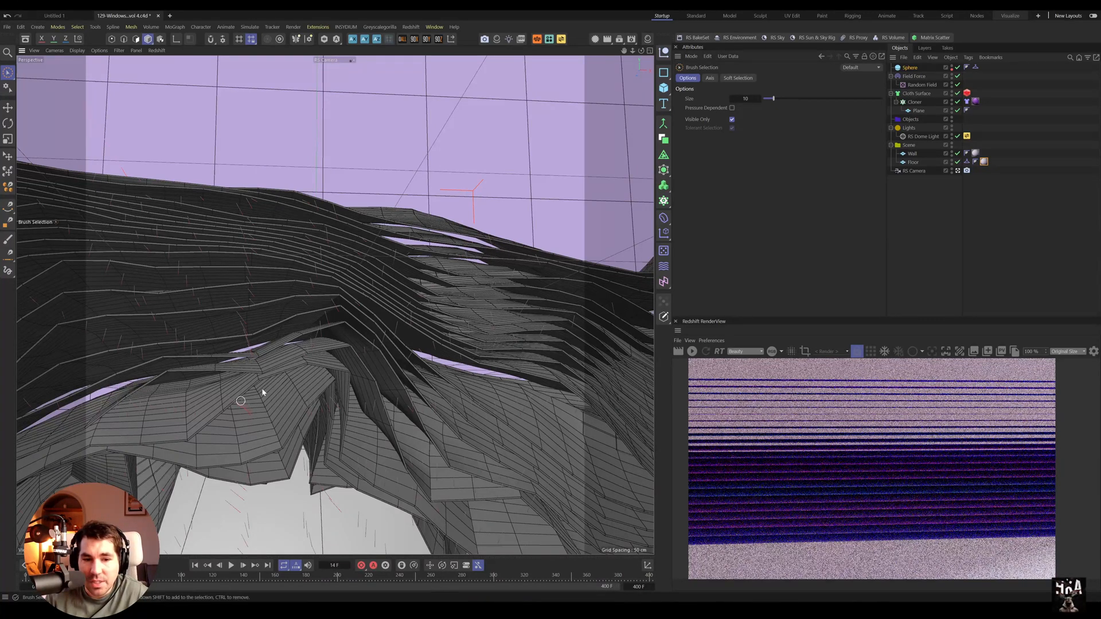
mouse_move(226, 447)
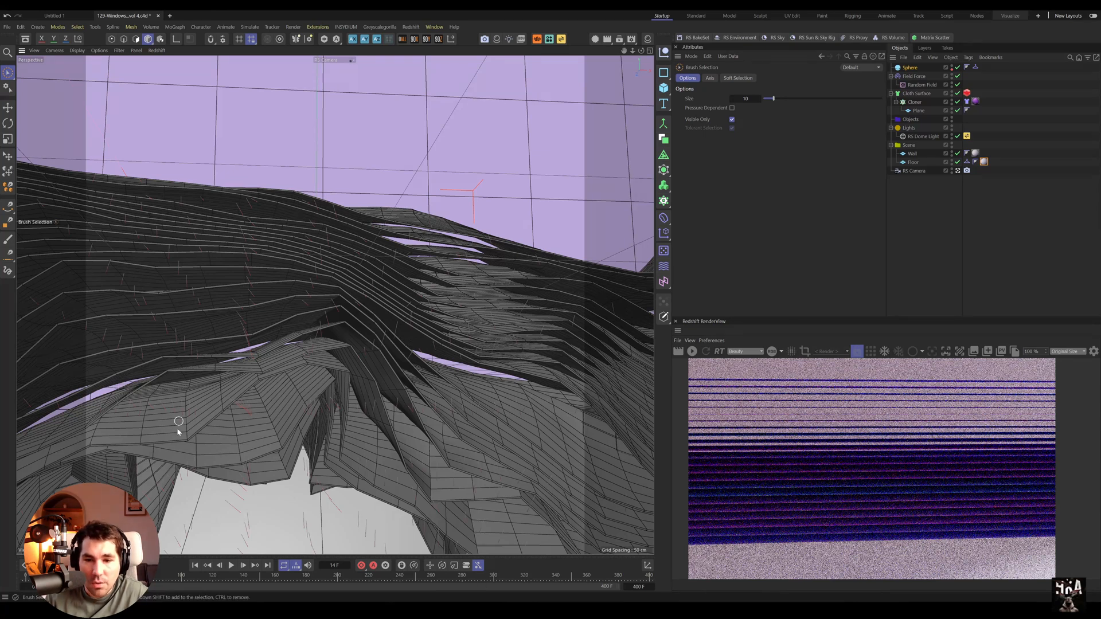
mouse_move(413, 414)
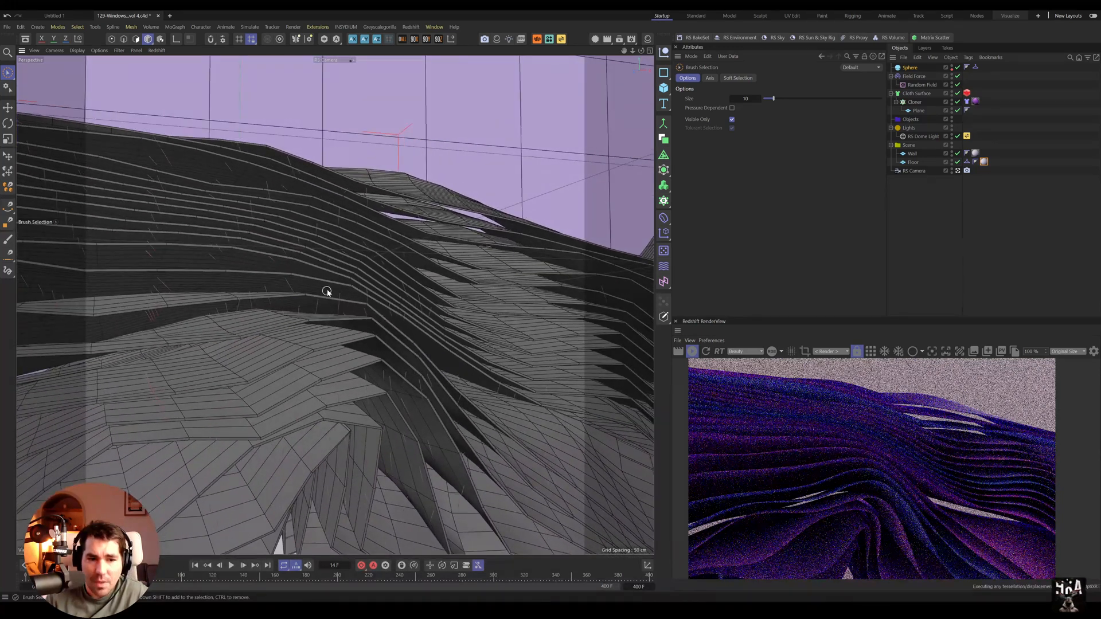
mouse_move(523, 276)
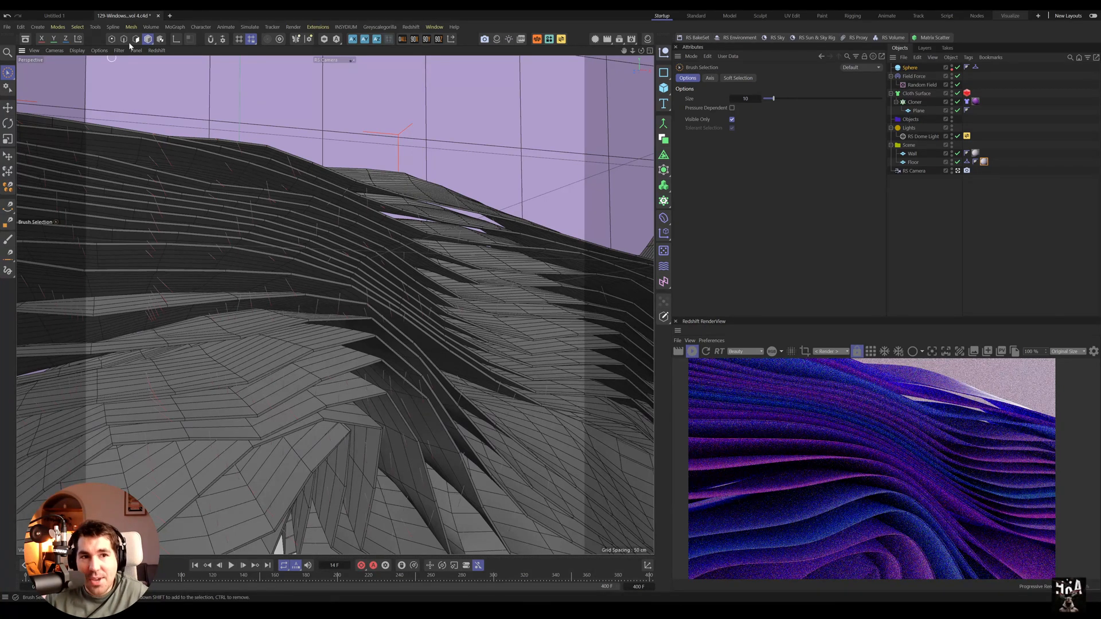
click(7, 26)
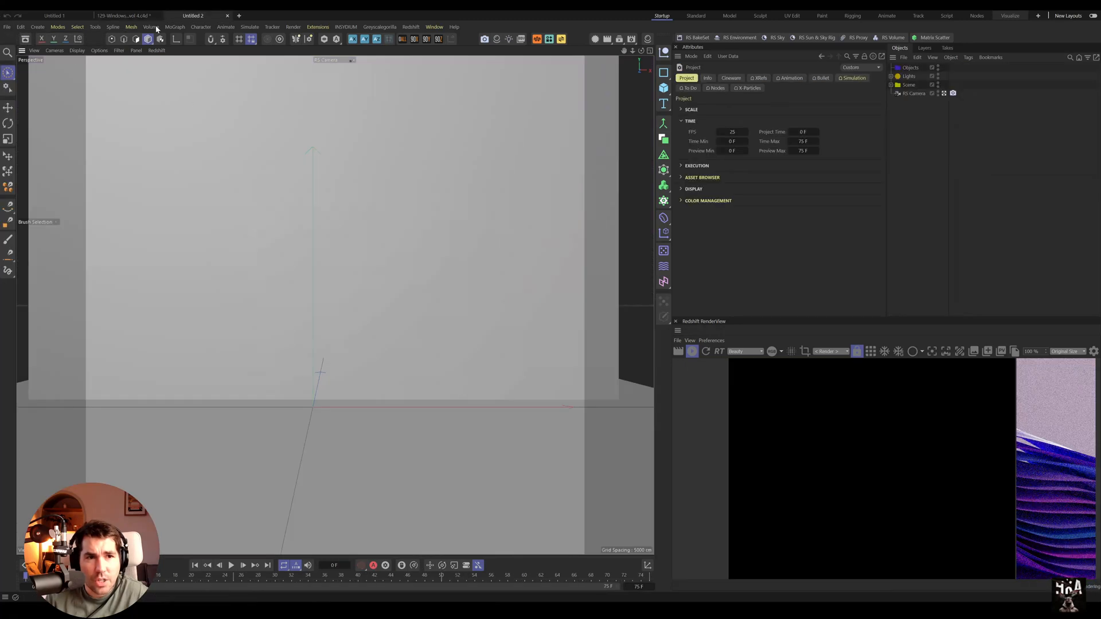
Close the old cloth project, discarding its unsaved changes
click(159, 15)
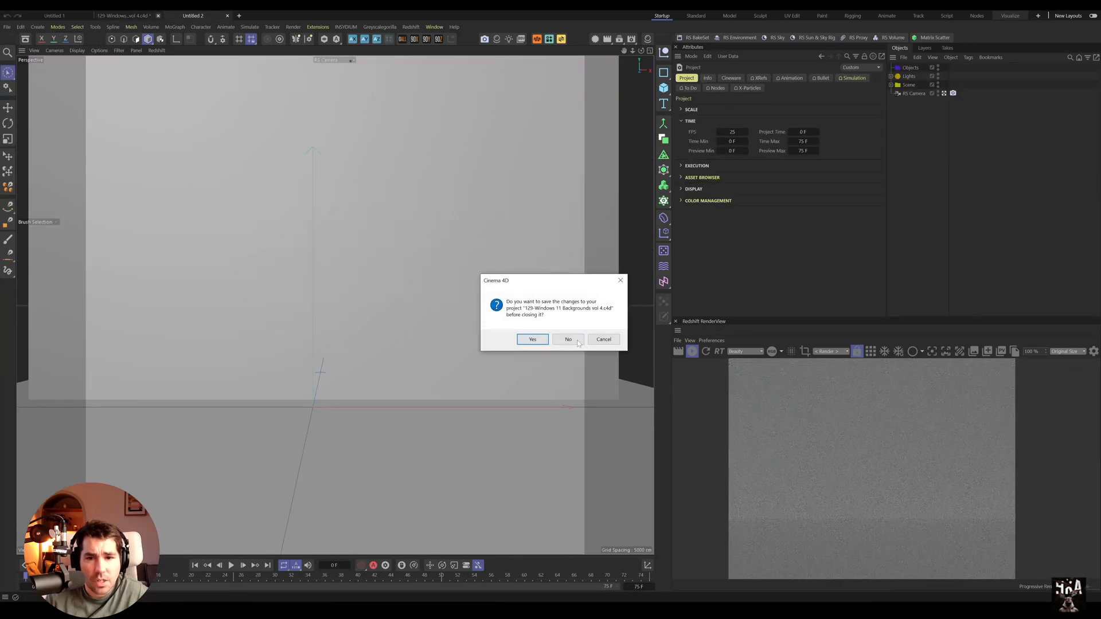
click(568, 339)
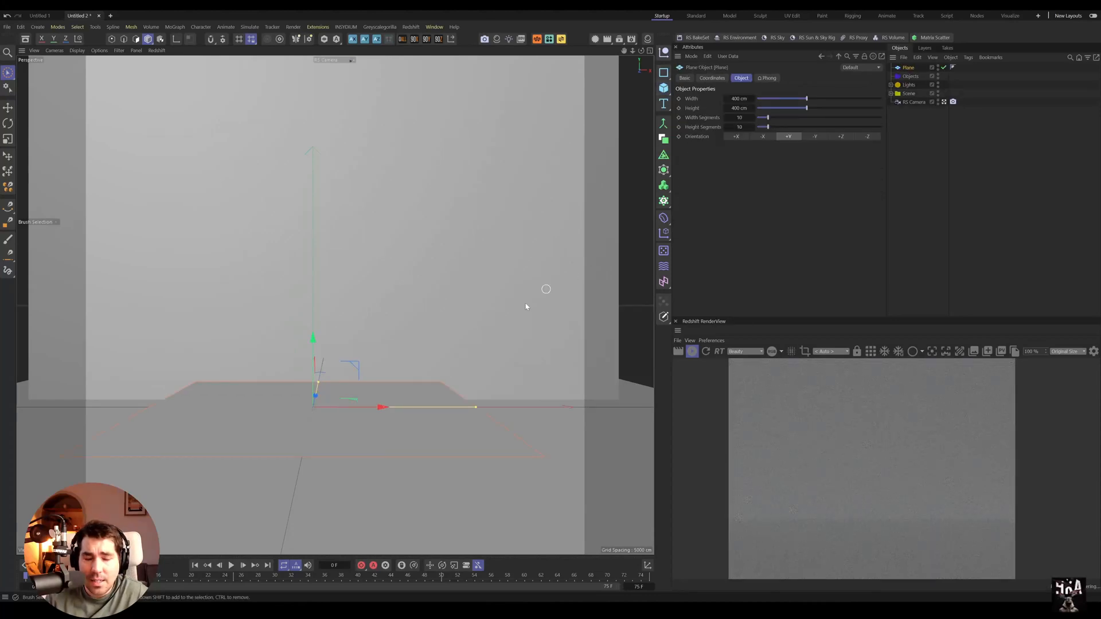
mouse_move(626, 251)
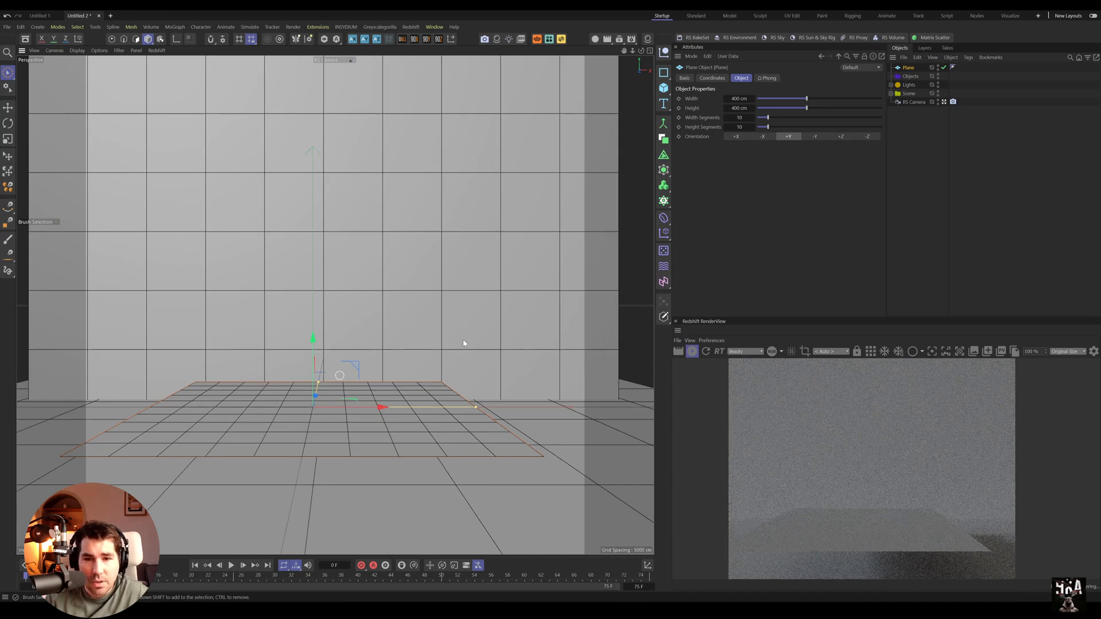
Resize the plane to 300 by 80 cm with 30 by 5 segments
click(739, 117)
text(125)
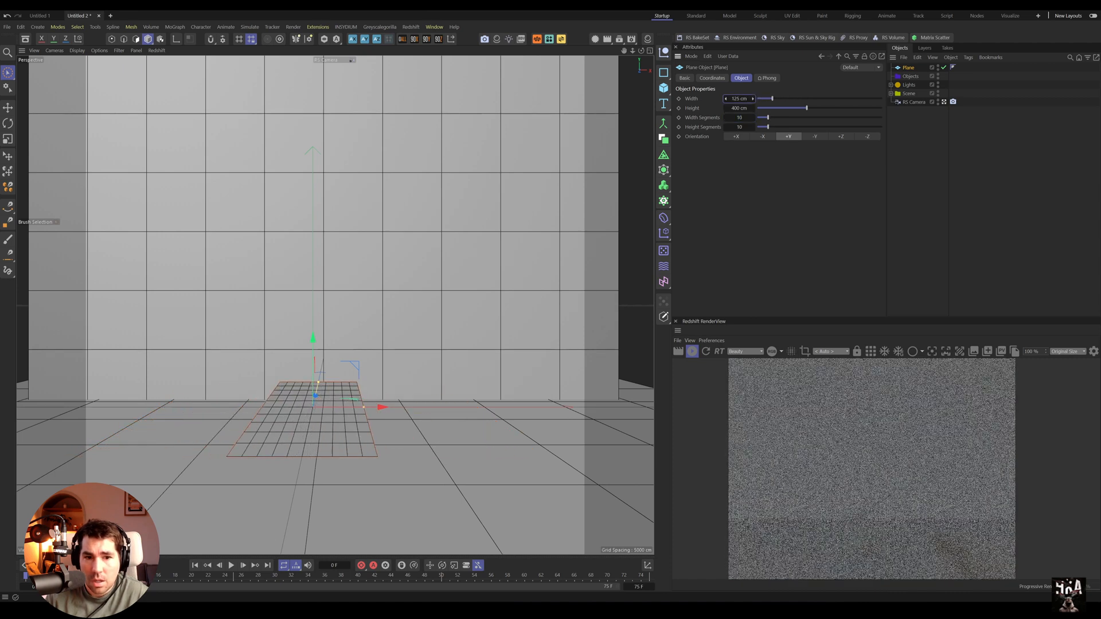
drag(768, 99, 791, 99)
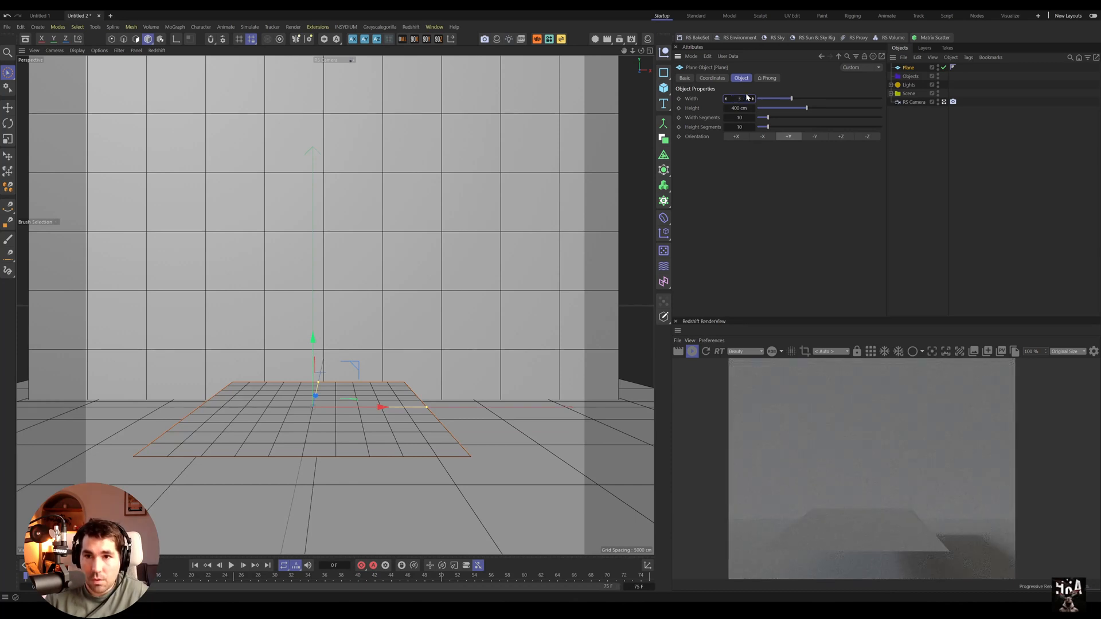
click(738, 98)
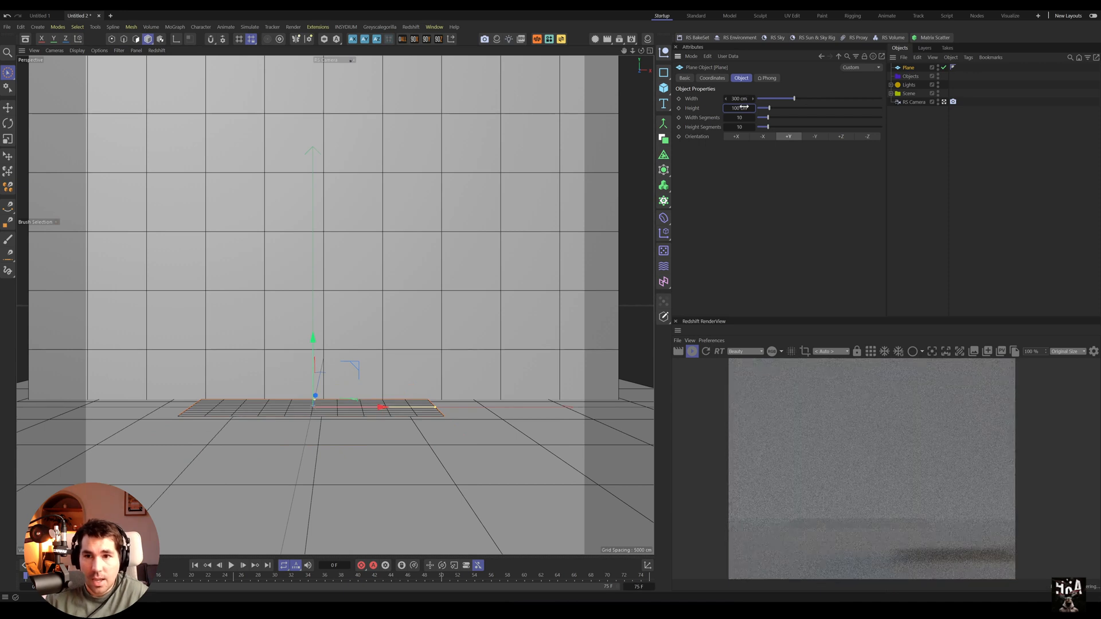
click(737, 107)
text(80)
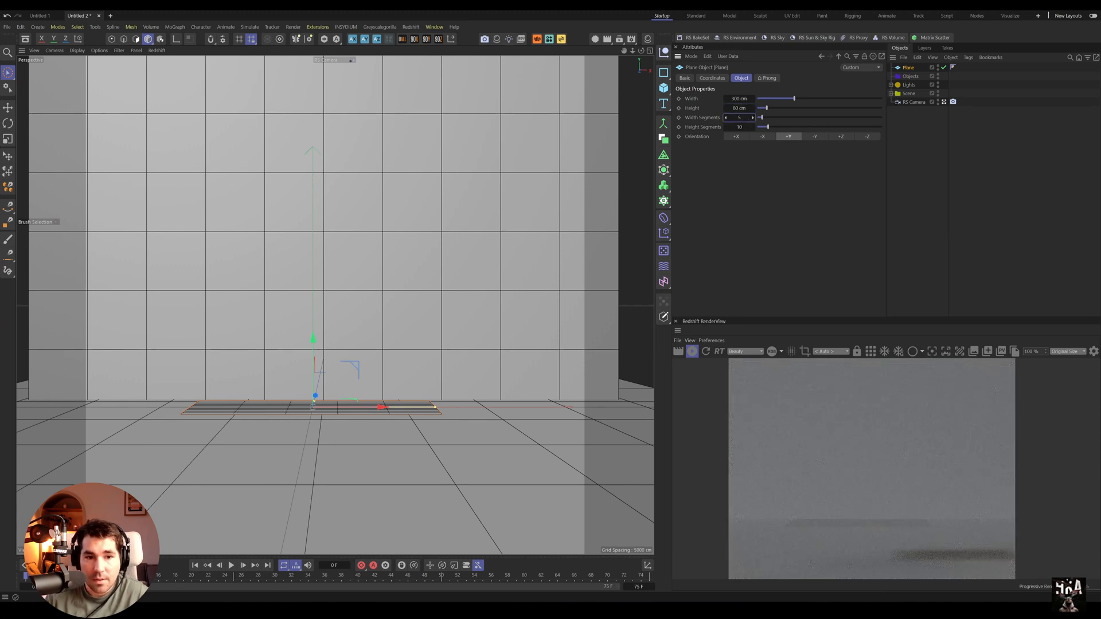
drag(765, 117, 800, 117)
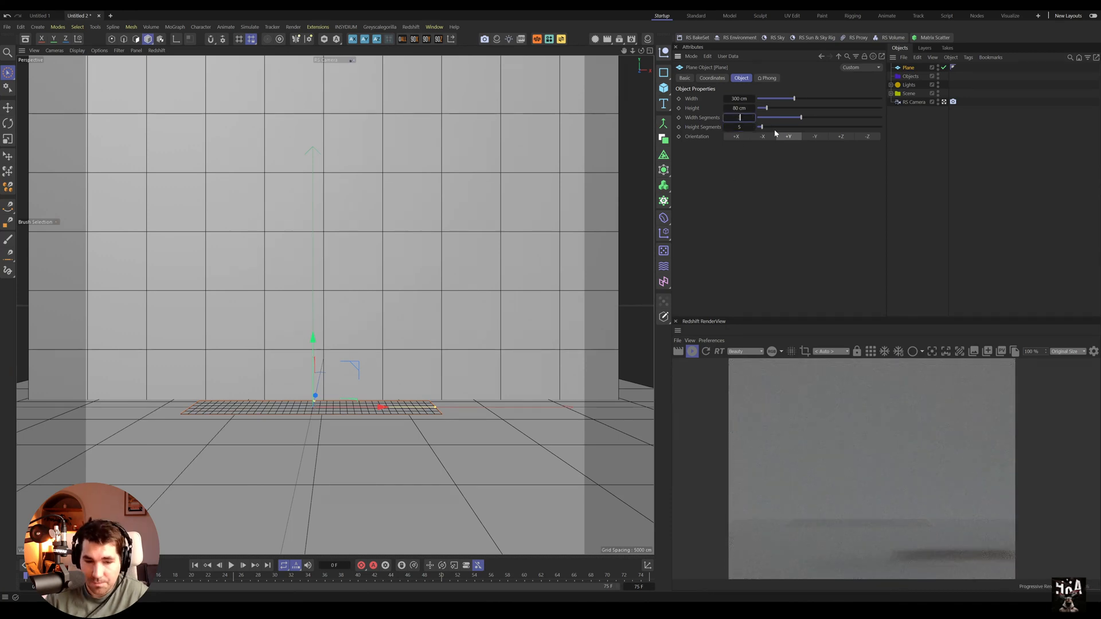
drag(761, 117, 794, 117)
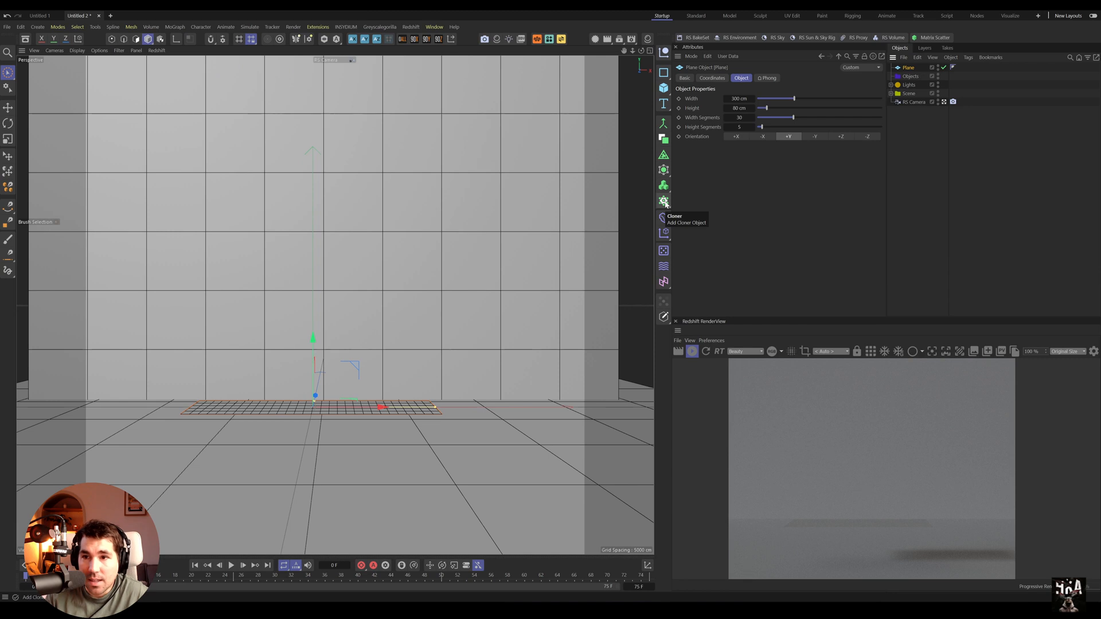
Clone the plane linearly into 15 sheets in End Point mode spanning 100 cm, scaled to 24% in X
click(663, 202)
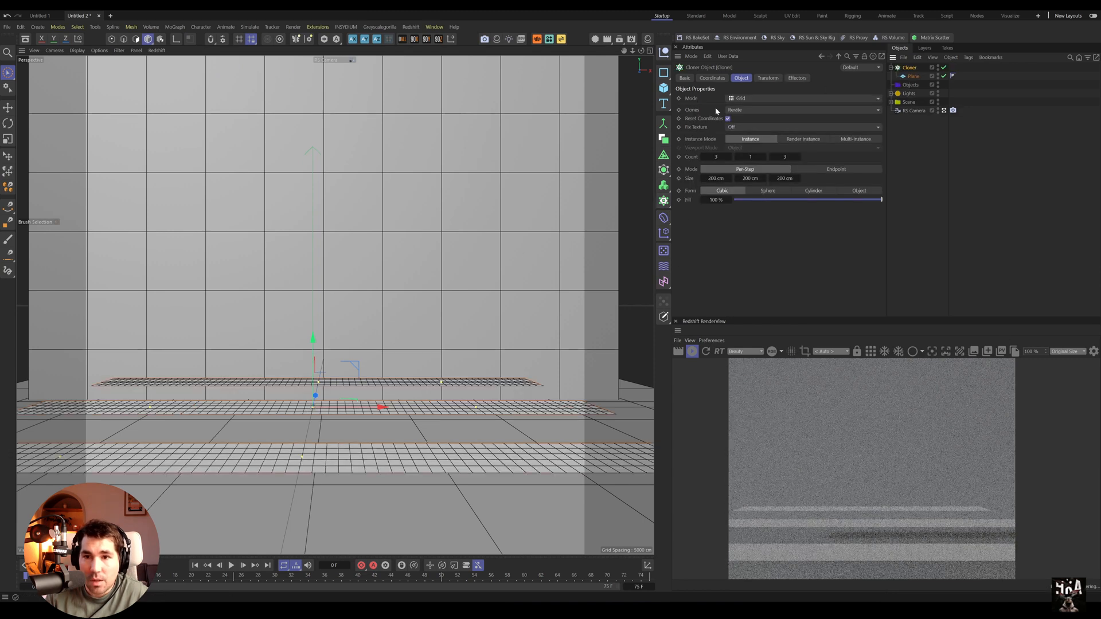
click(804, 99)
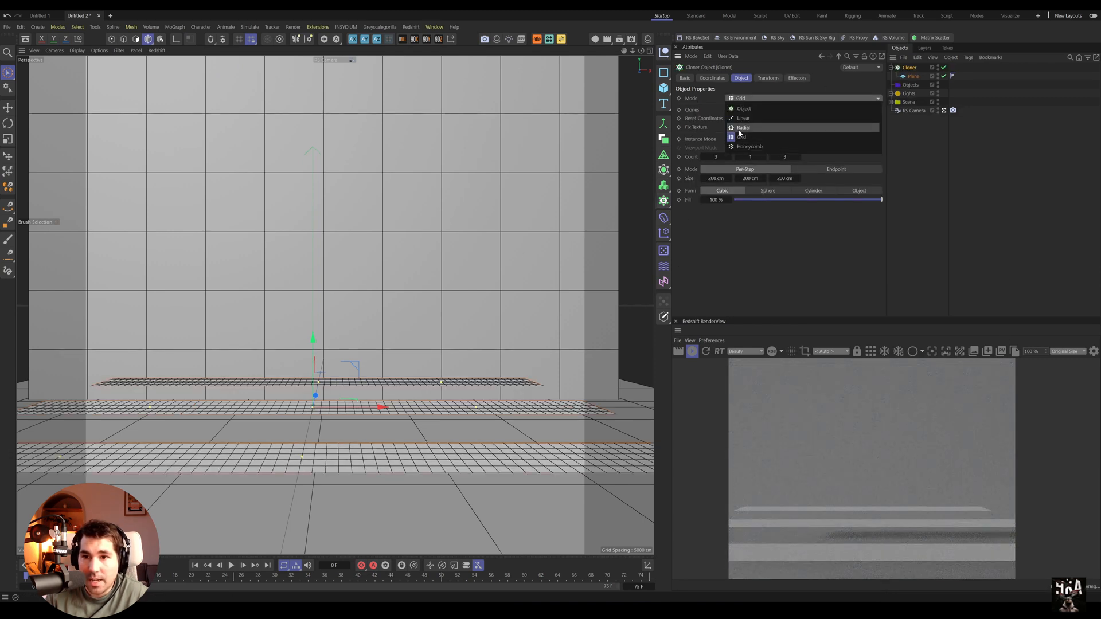
click(742, 117)
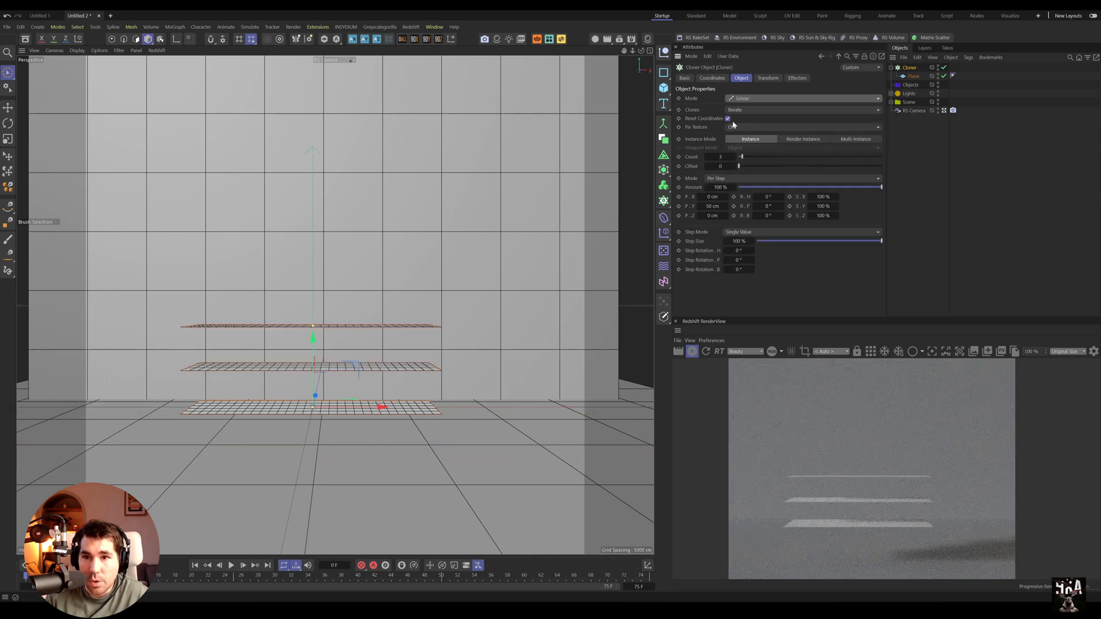
click(793, 178)
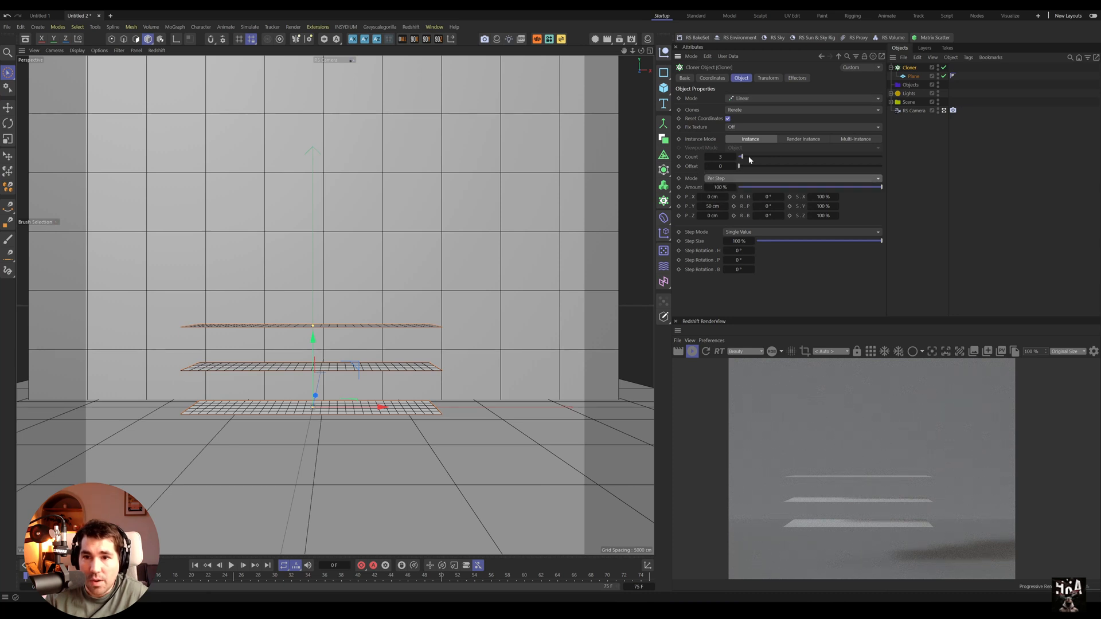
drag(741, 157, 754, 157)
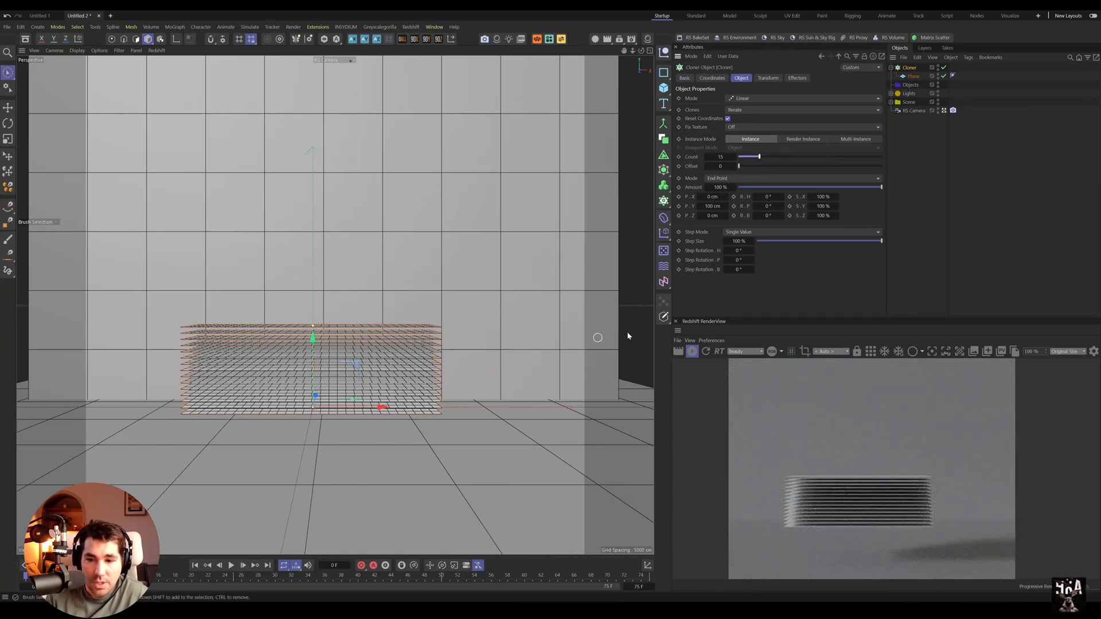
mouse_move(323, 374)
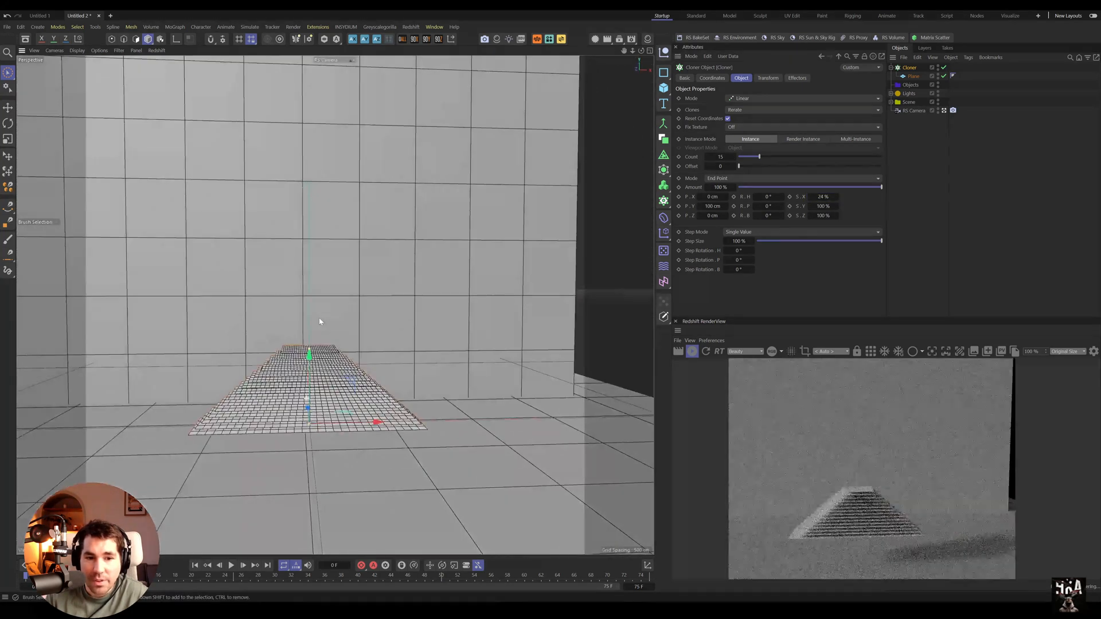
click(914, 75)
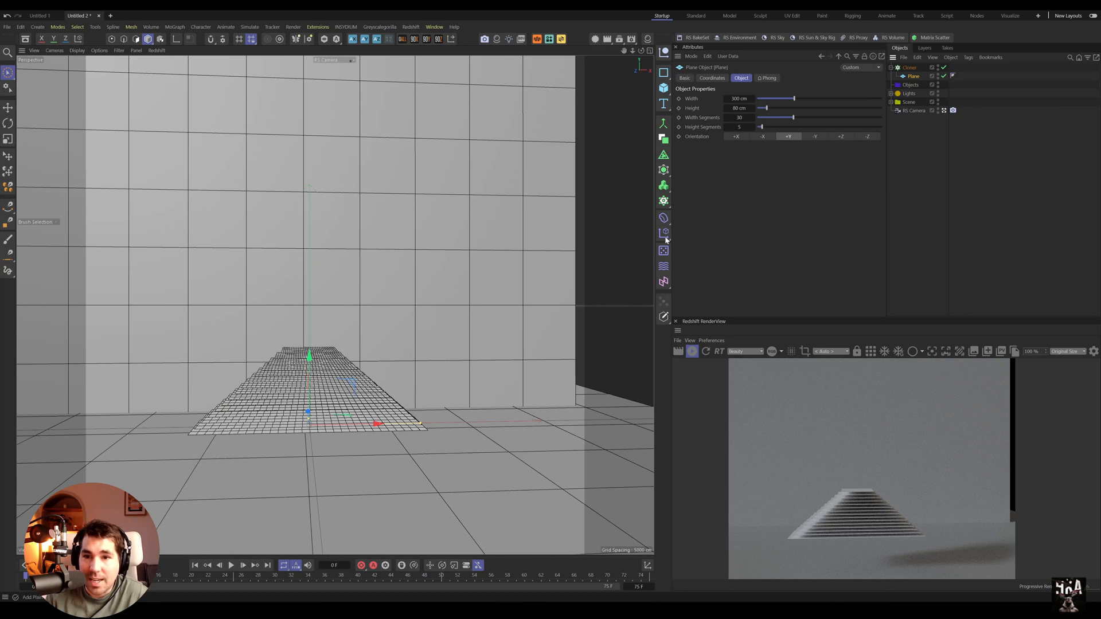
mouse_move(664, 218)
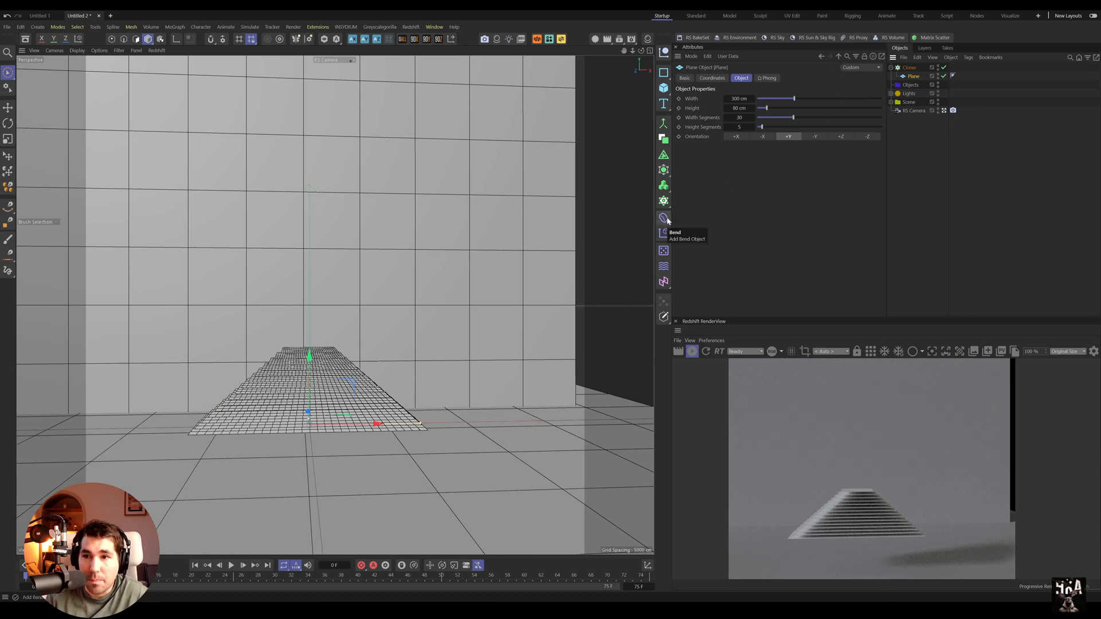
Add a Bend deformer under the plane and lower its strength to about 44° so the stack curls over
click(663, 218)
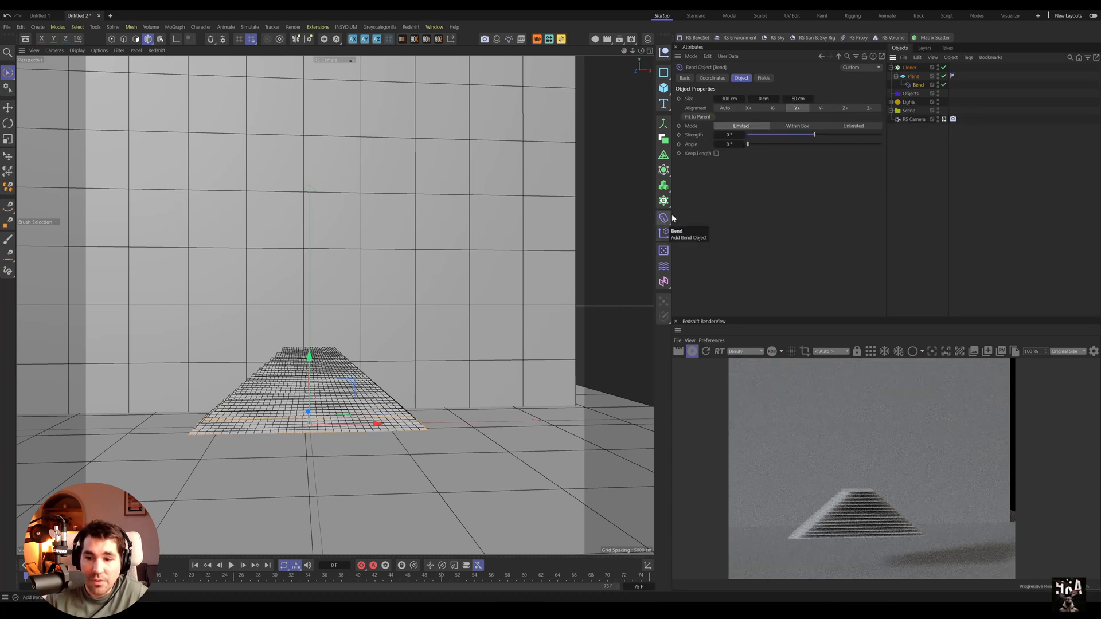
drag(748, 134, 824, 134)
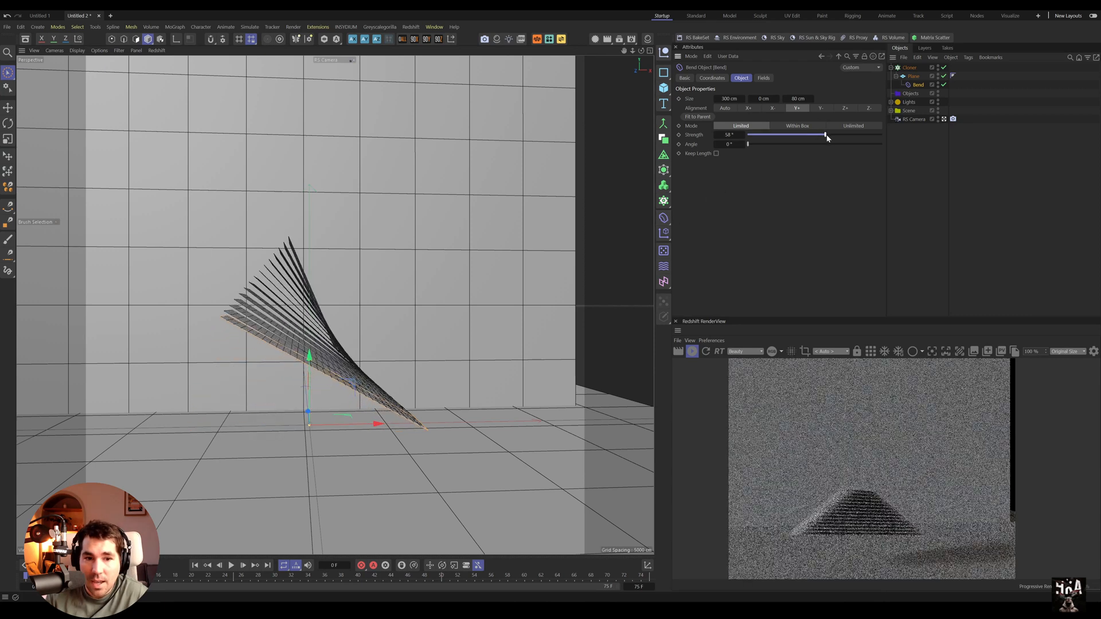
drag(821, 134, 828, 134)
text(180)
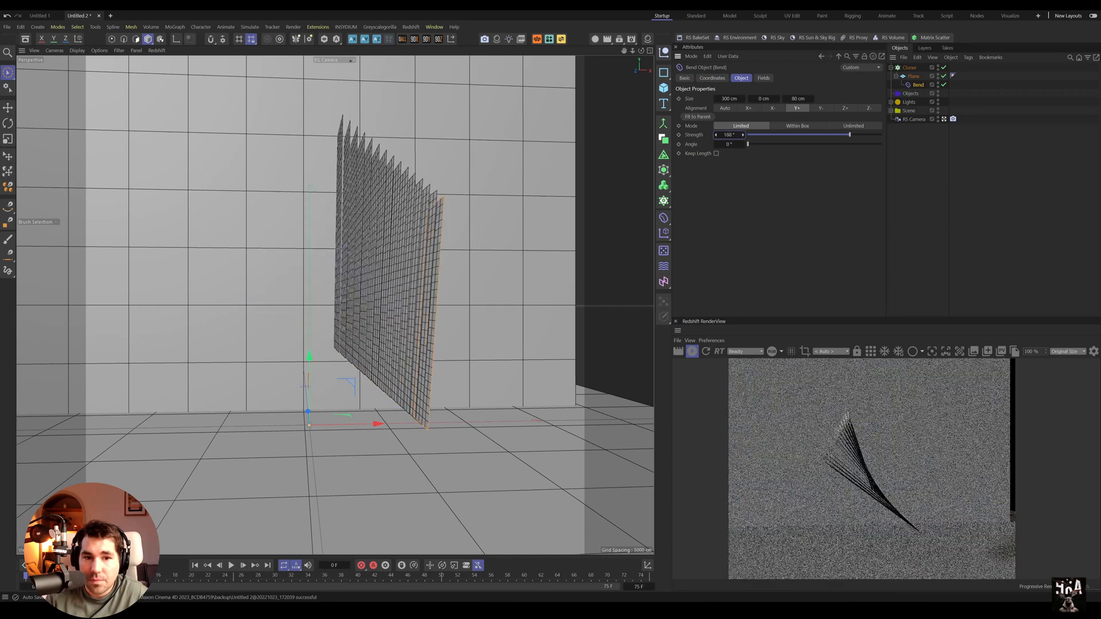
drag(849, 134, 821, 134)
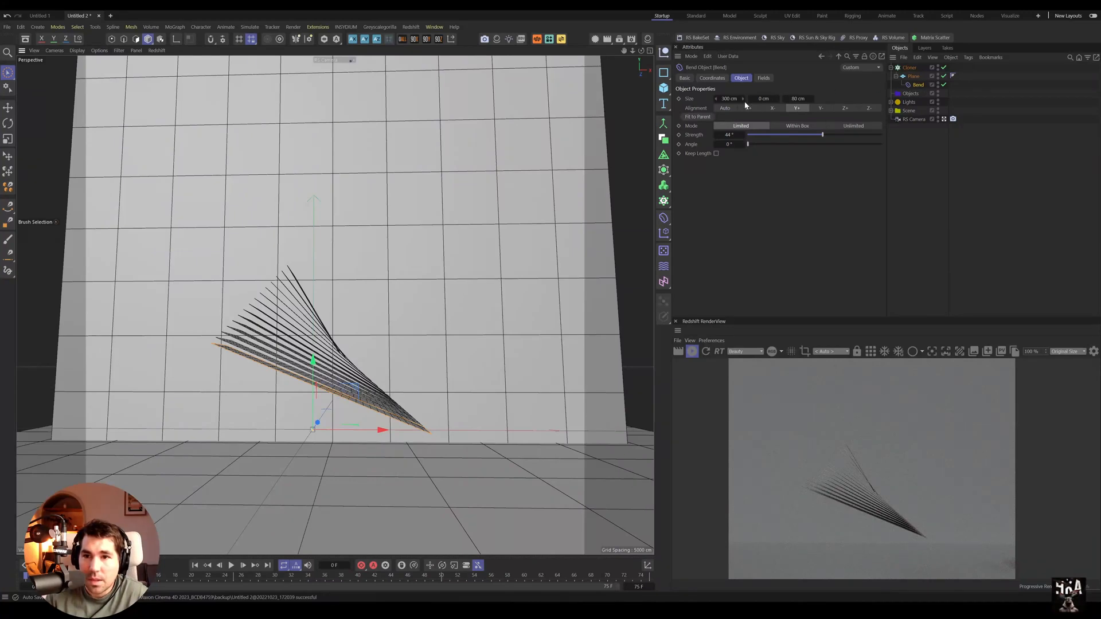
click(910, 68)
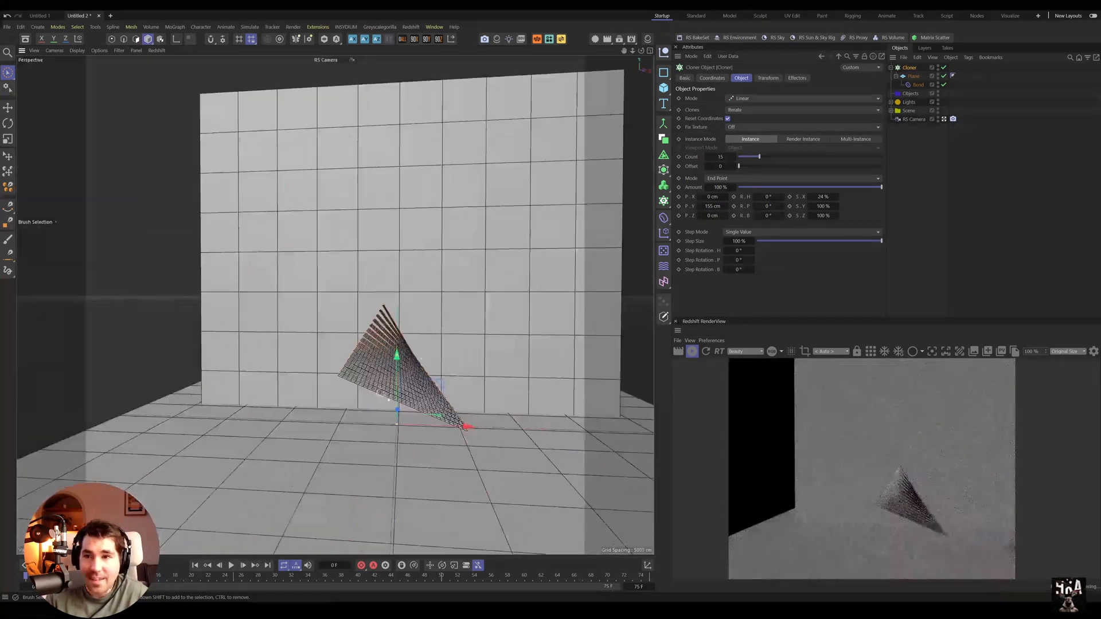
Add a sphere, shrink and lift it above the bent sheets, and give it a Collider tag
right_click(912, 70)
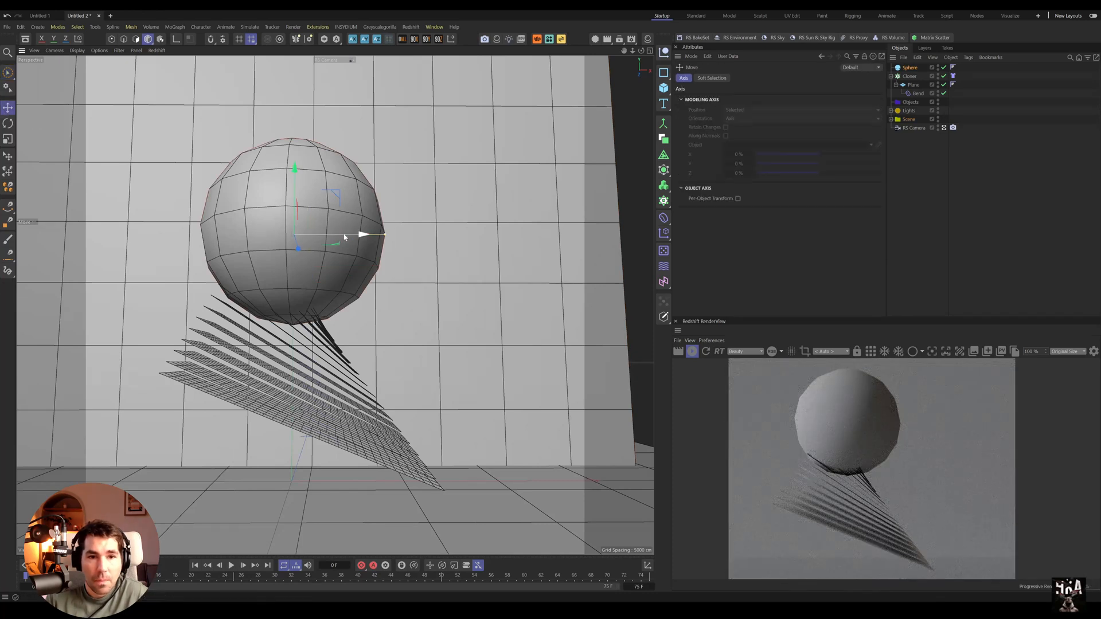
drag(344, 233, 523, 235)
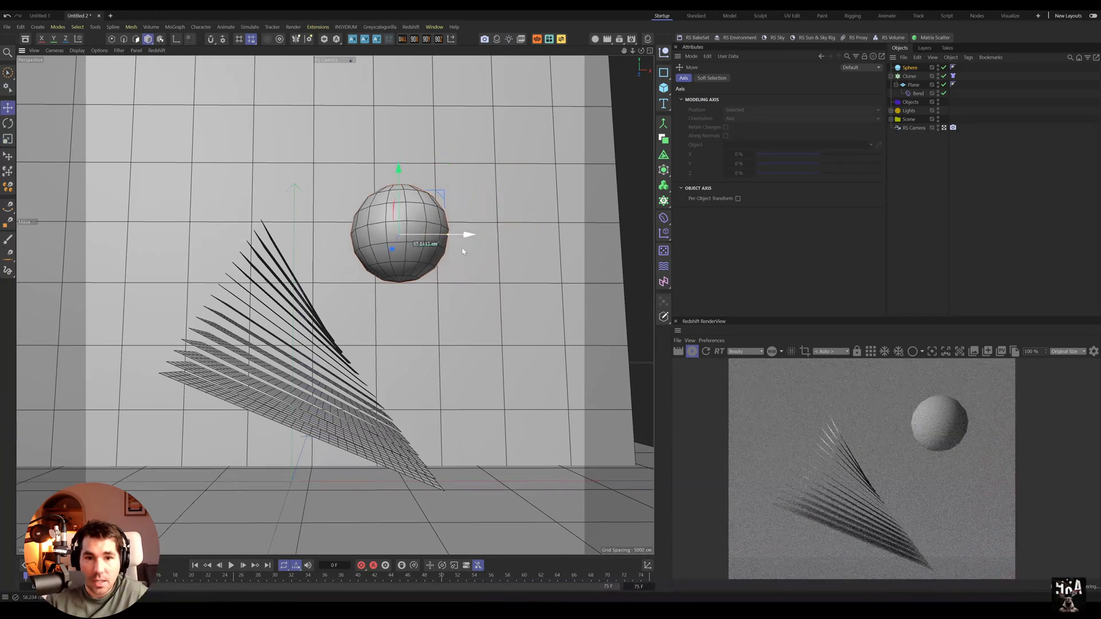
right_click(909, 68)
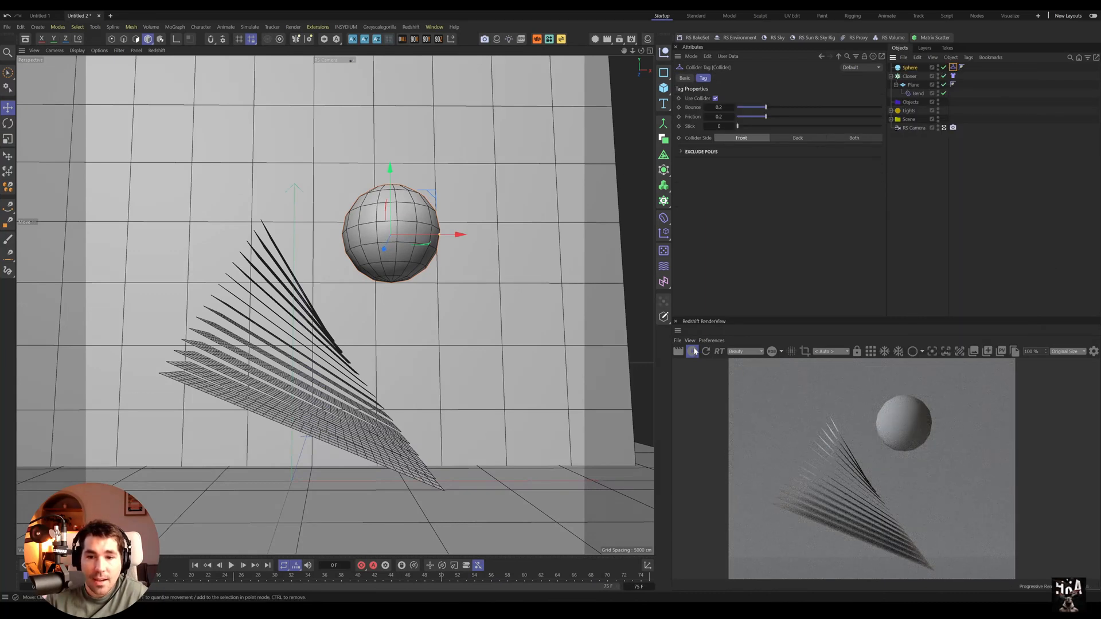
Give the Cloner a Cloth tag, play the simulation and push the sphere through the sheets
click(231, 564)
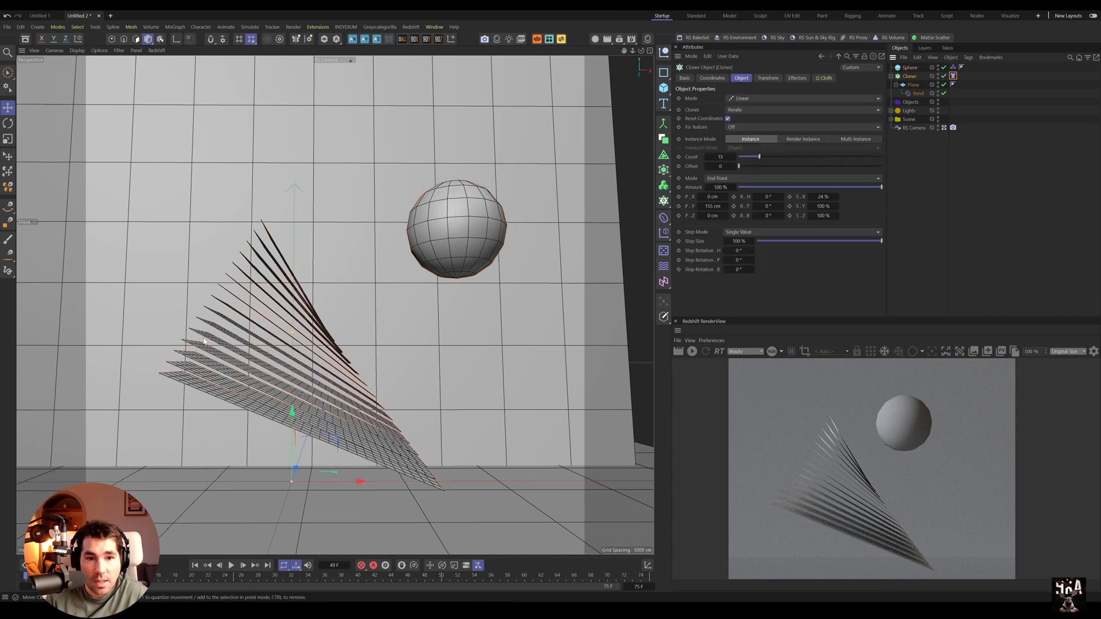
drag(294, 421, 294, 343)
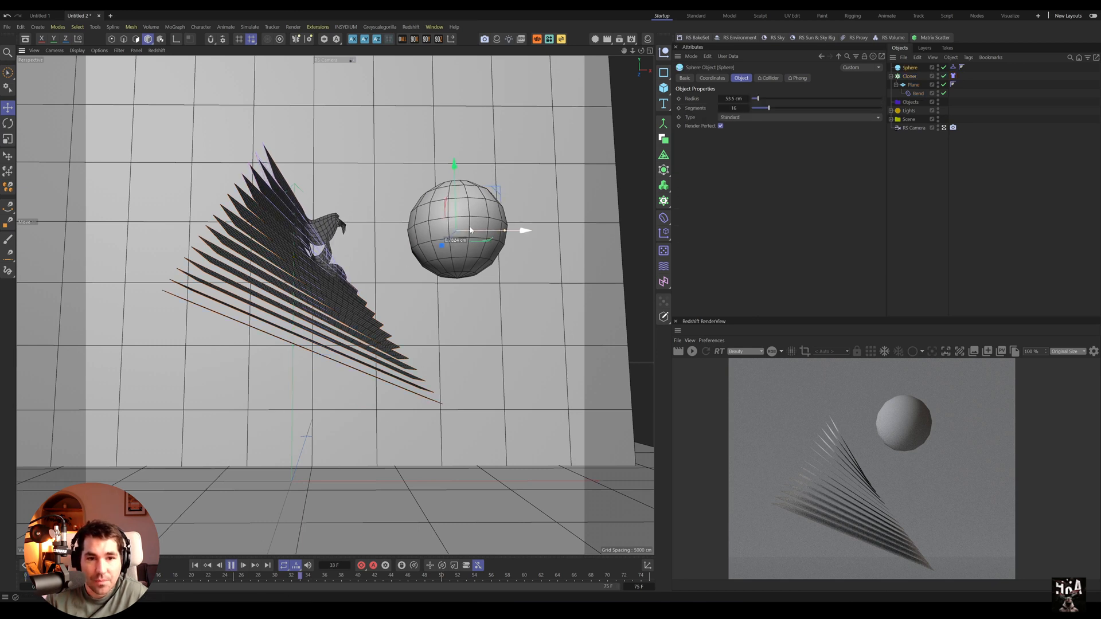
drag(470, 231, 314, 192)
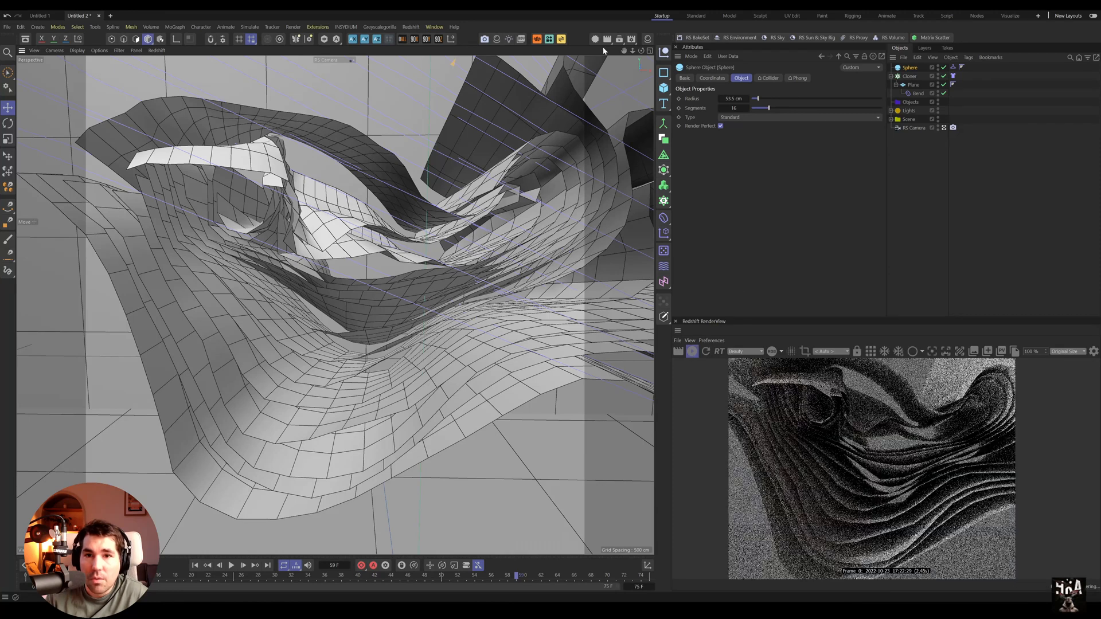
Create an RS Standard material for the sheets and feed a Ramp node into its Subsurface Color
click(514, 39)
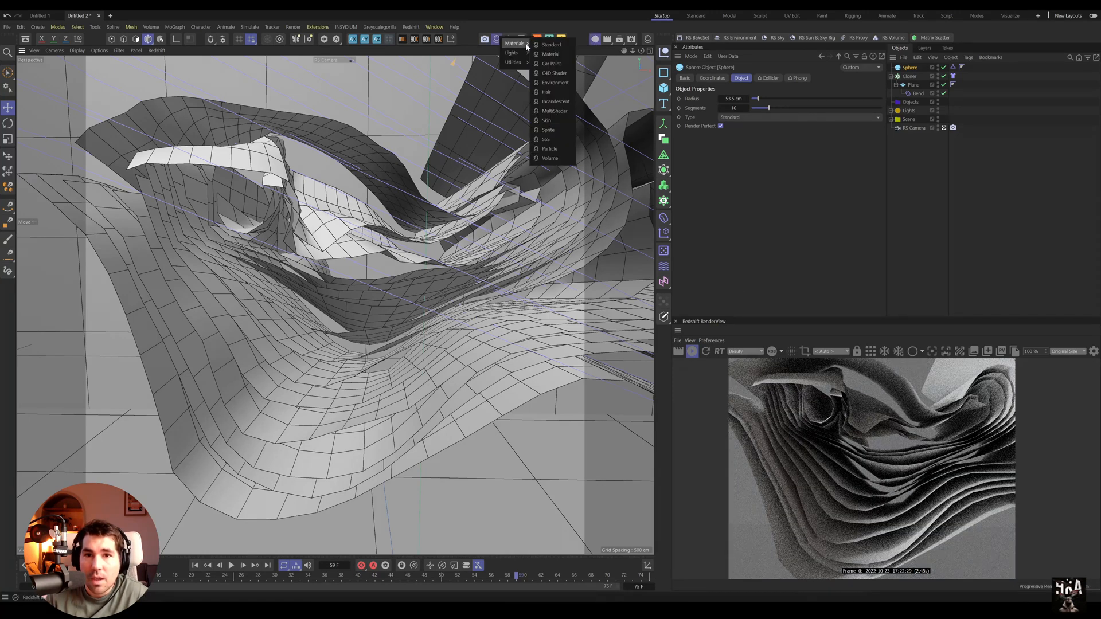
click(552, 45)
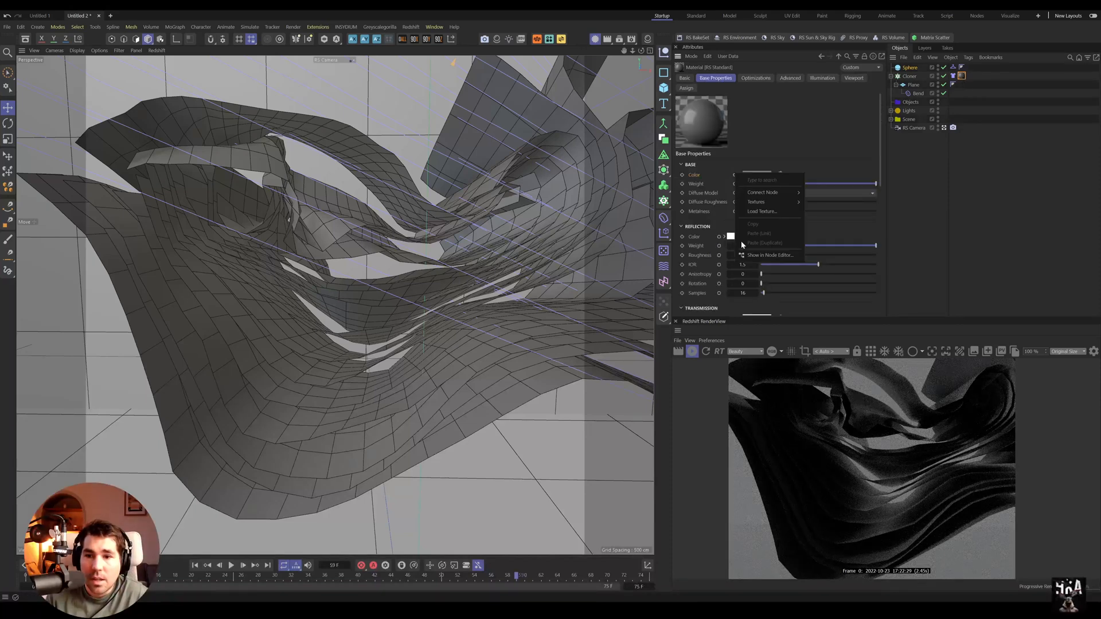
mouse_move(768, 255)
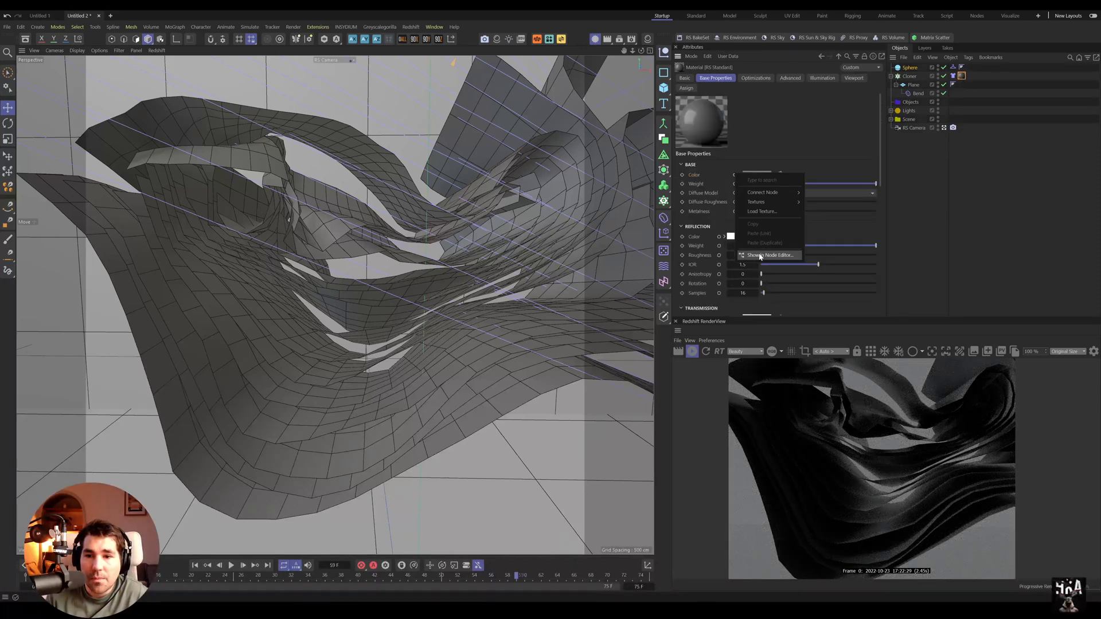
click(770, 255)
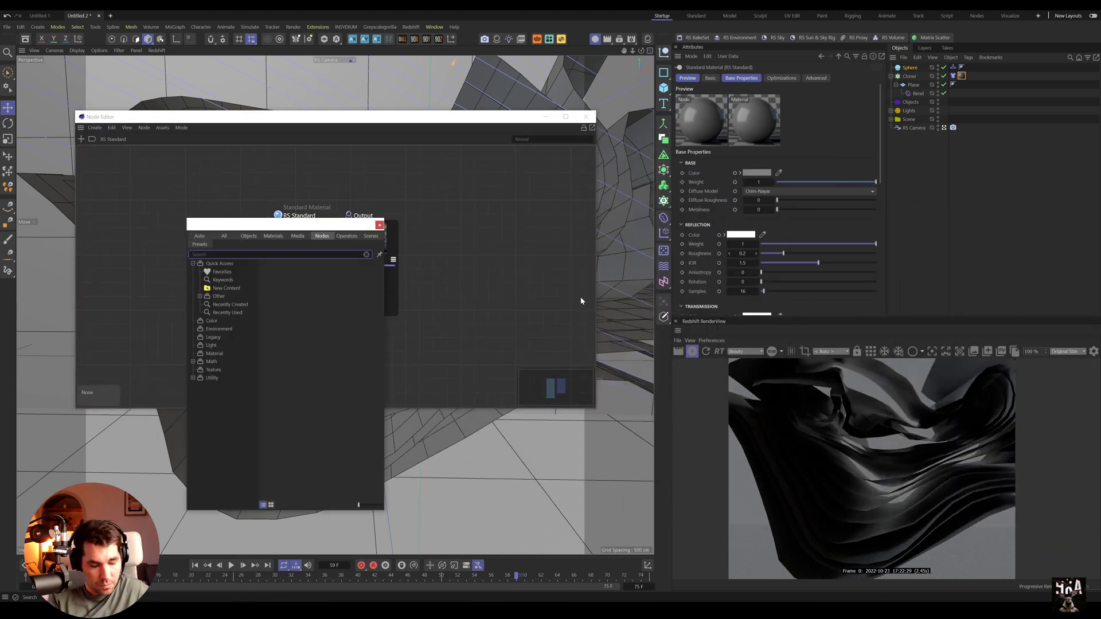
text(ramp)
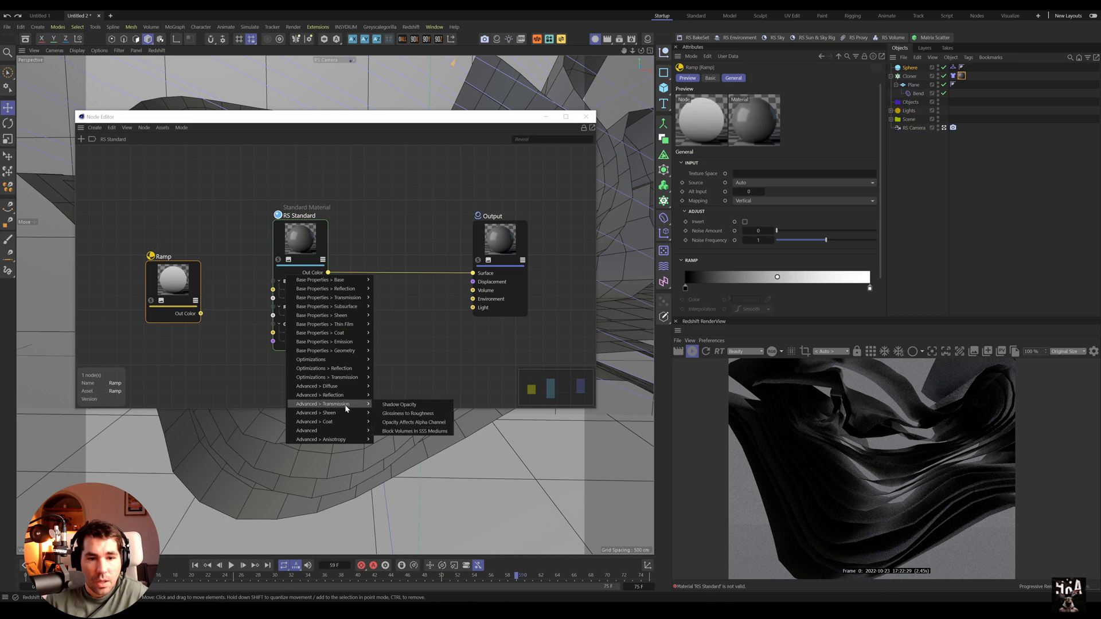
mouse_move(324, 323)
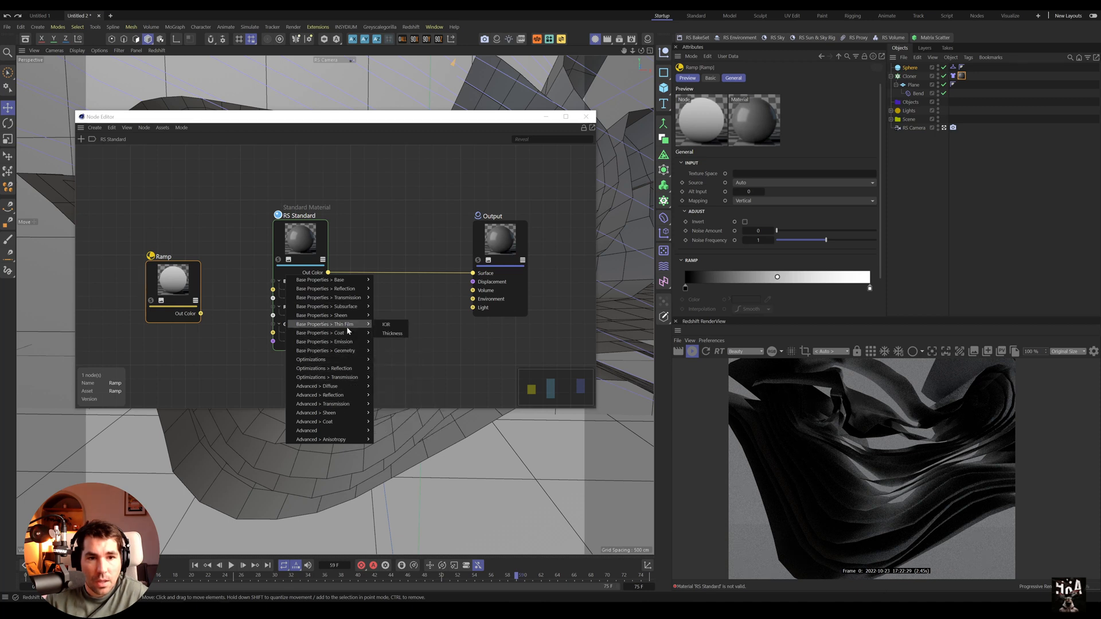
mouse_move(330, 306)
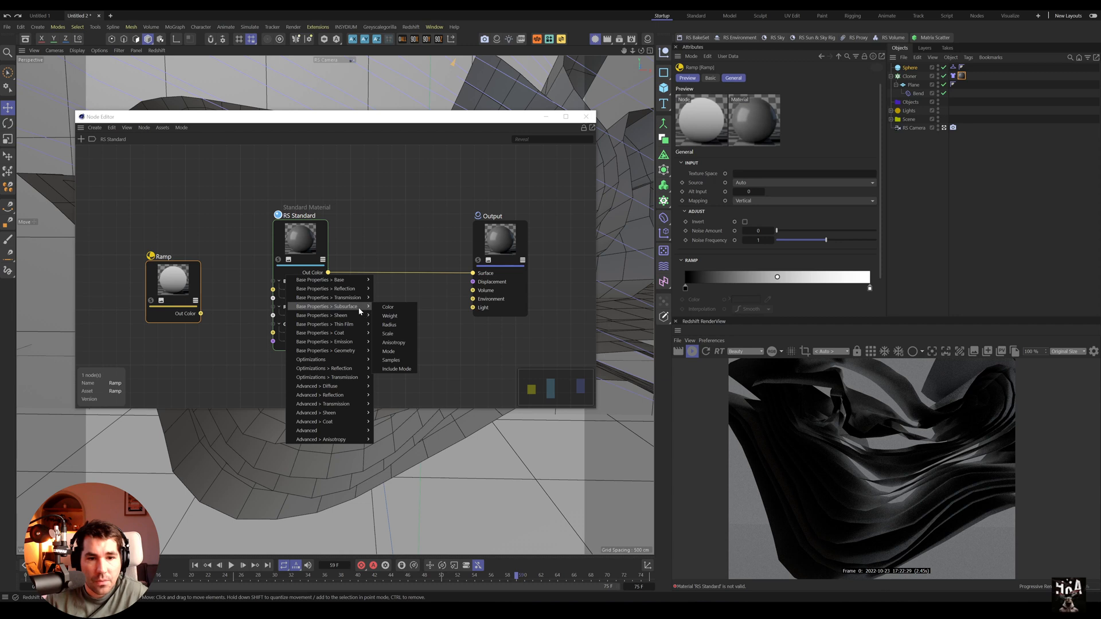
mouse_move(389, 307)
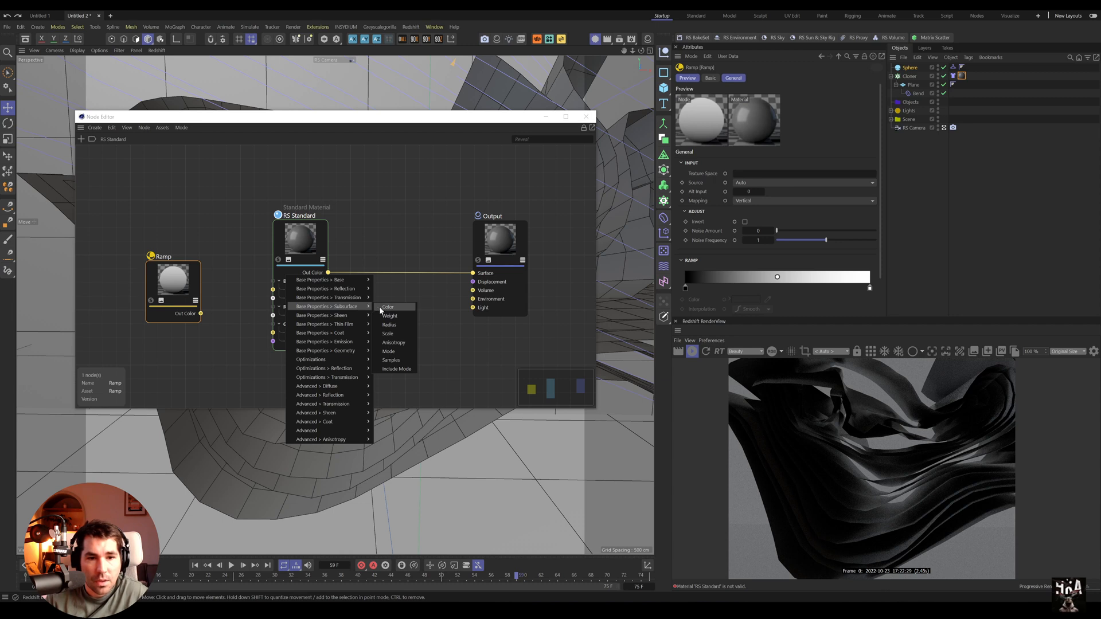
click(388, 308)
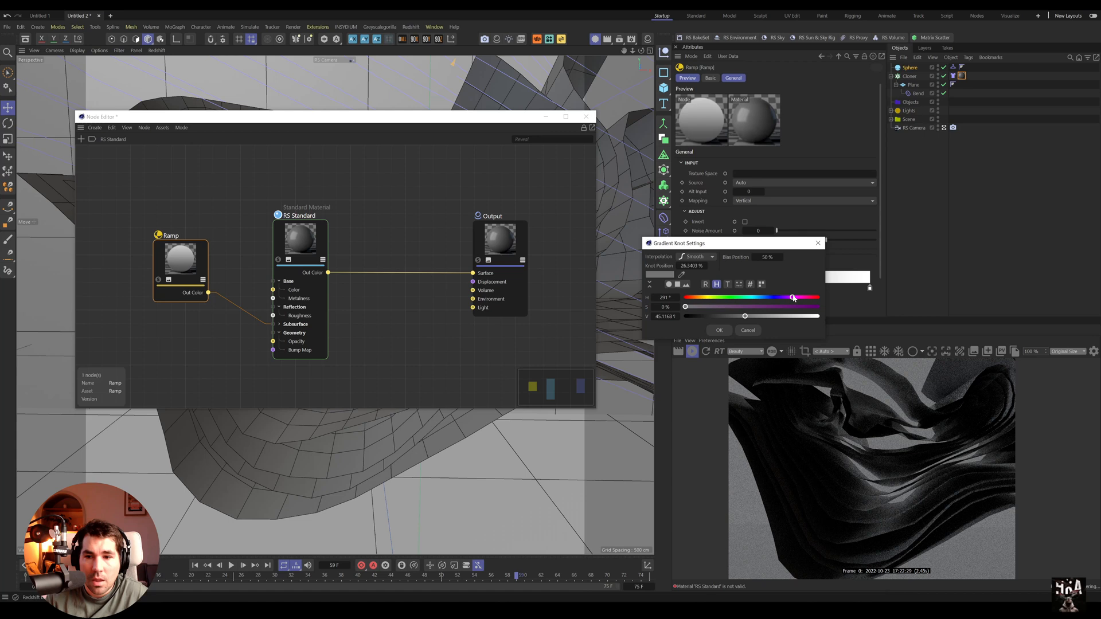
Set the ramp knots to a desaturated blue-purple and a pink
click(717, 331)
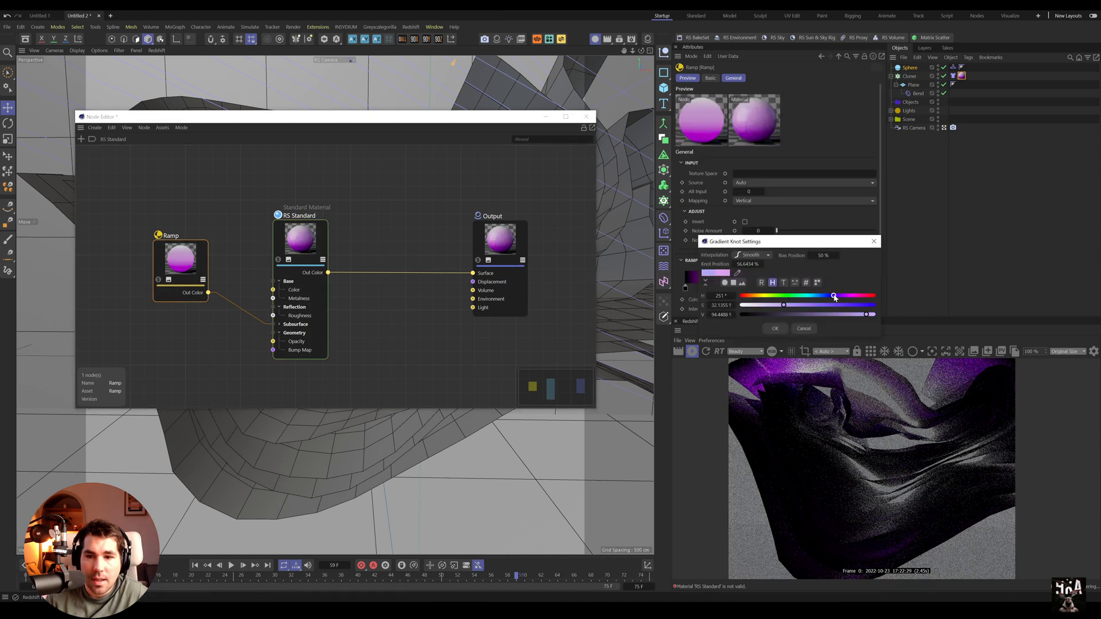
click(774, 328)
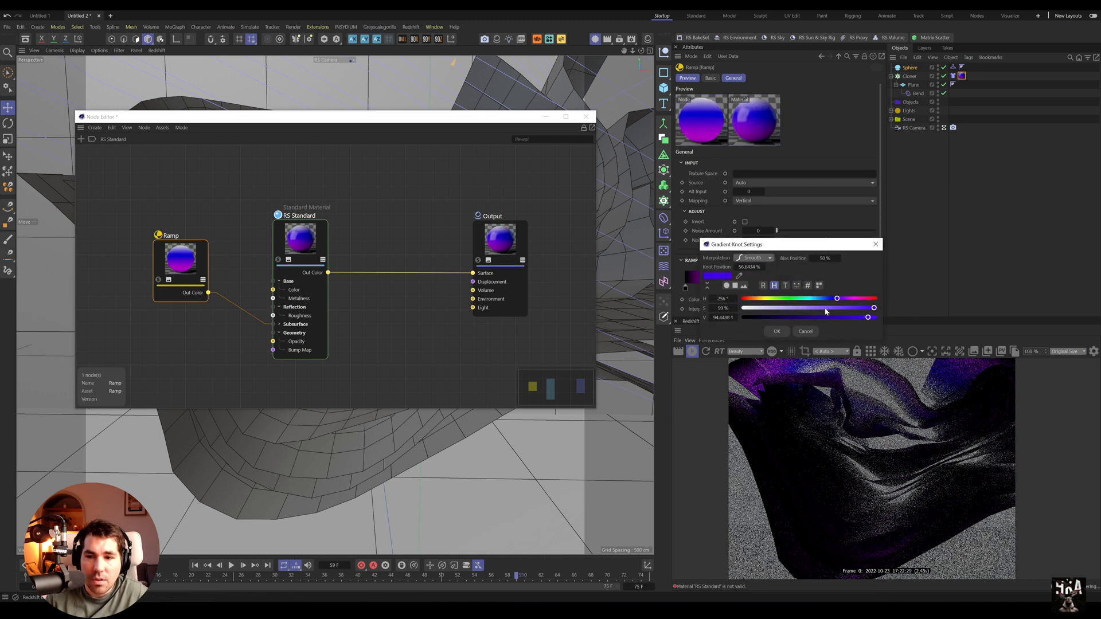
drag(872, 307, 825, 307)
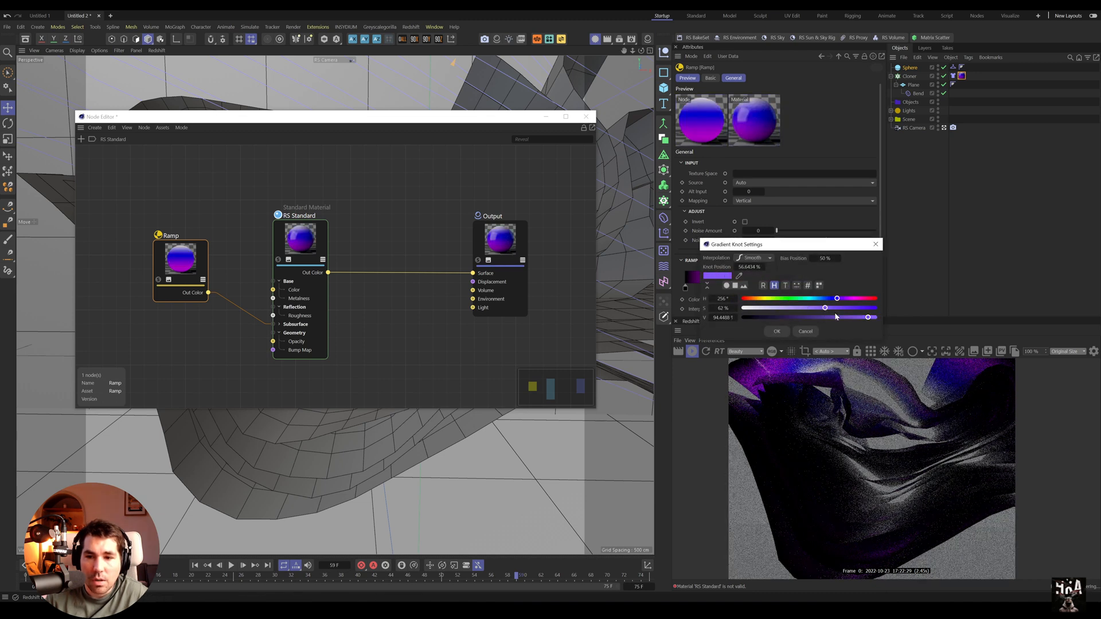
click(776, 330)
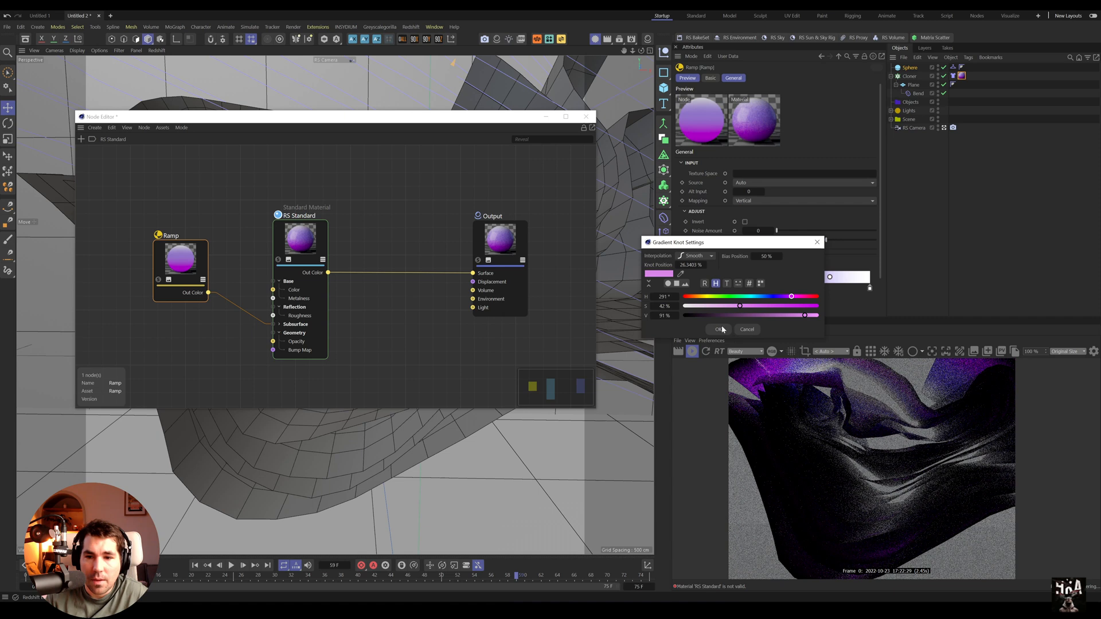
click(719, 330)
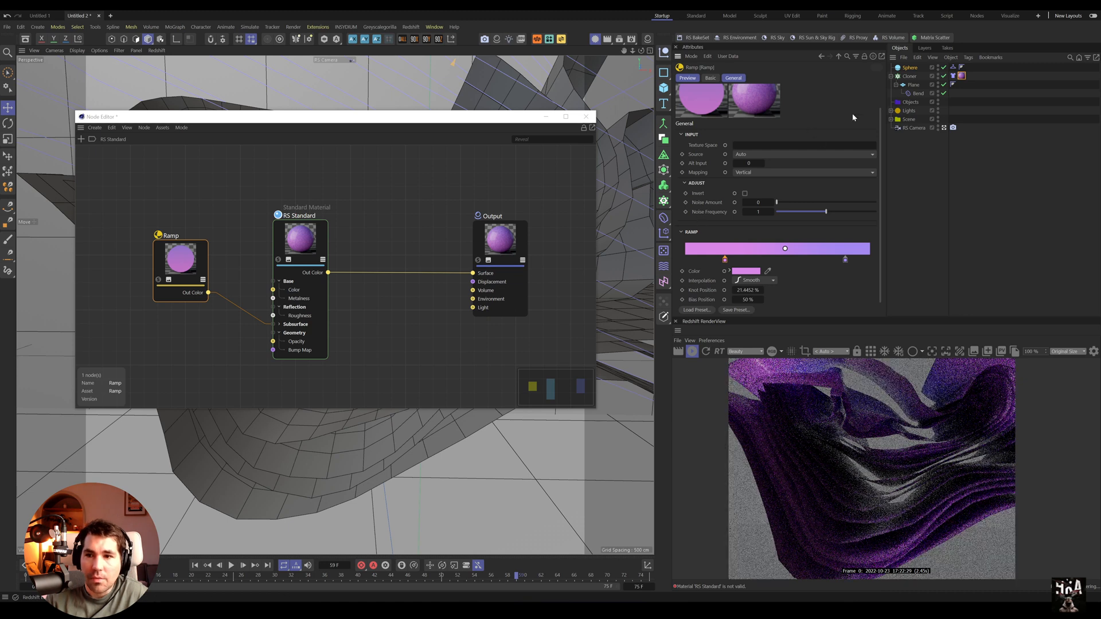
Apply a second RS Standard material with a pale lavender base colour to the Scene backdrop
click(512, 43)
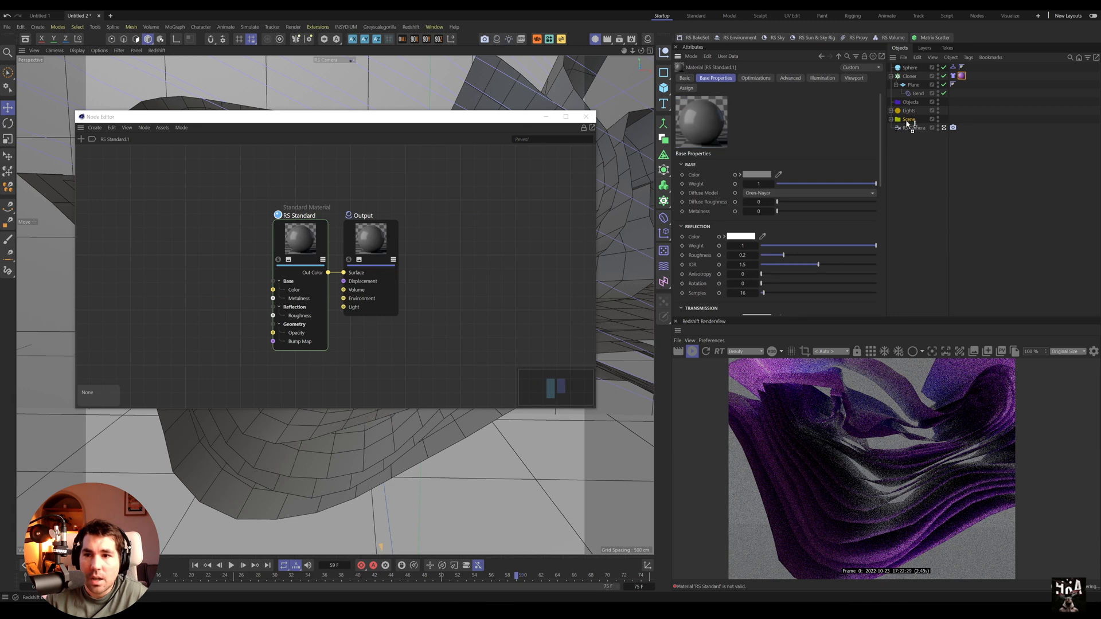
click(757, 174)
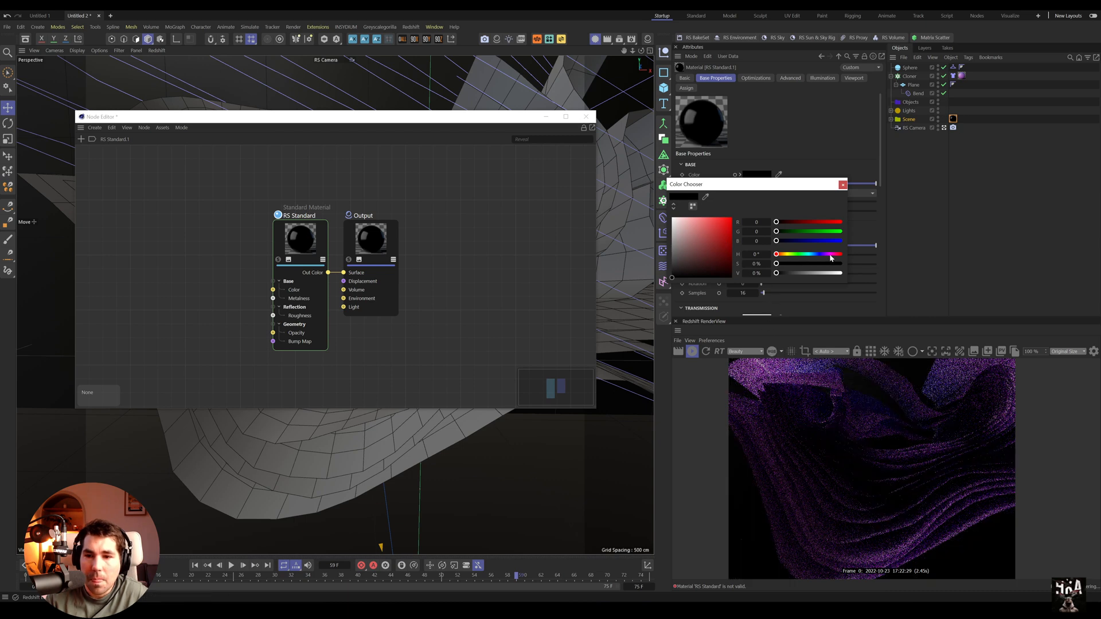
click(677, 220)
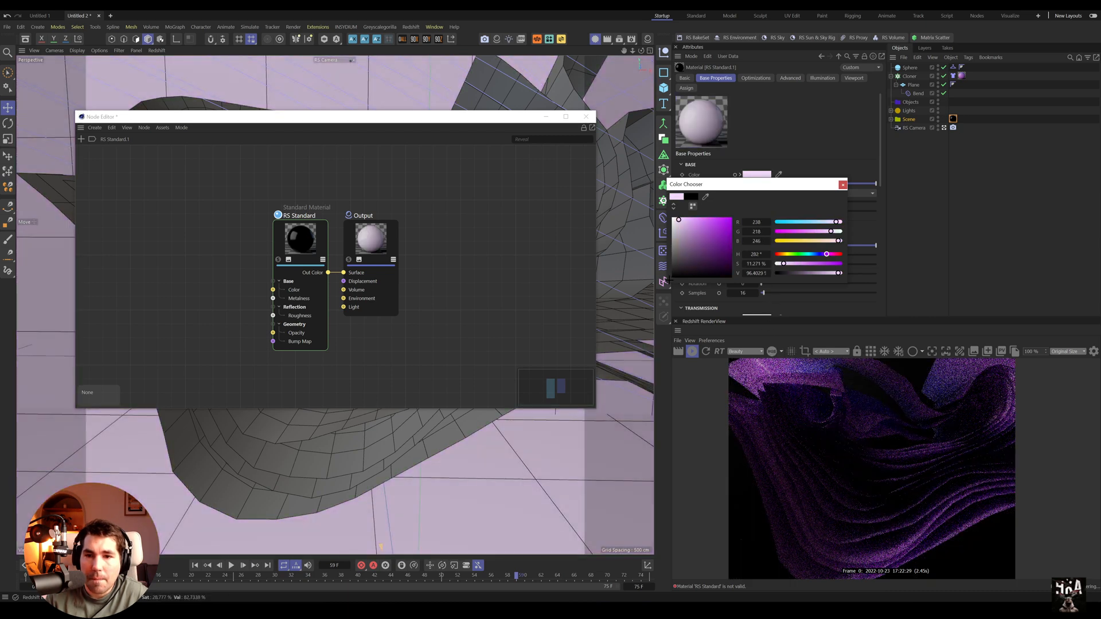
click(842, 183)
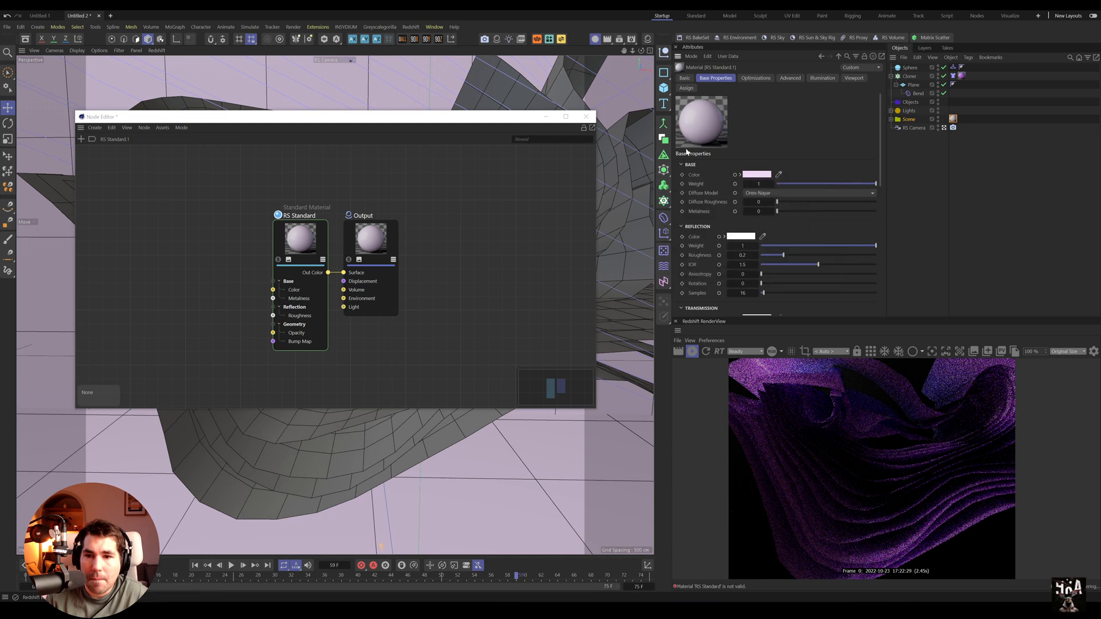
click(586, 116)
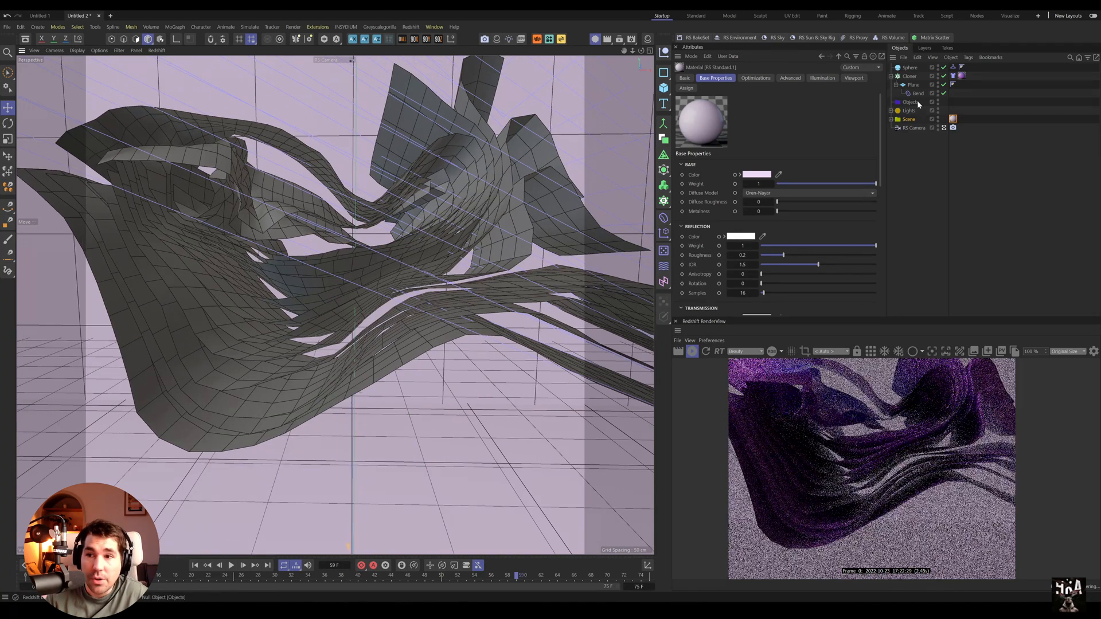
Raise the RS Dome Light intensity to about 2.4 and bring up the sheets' purple material
click(910, 110)
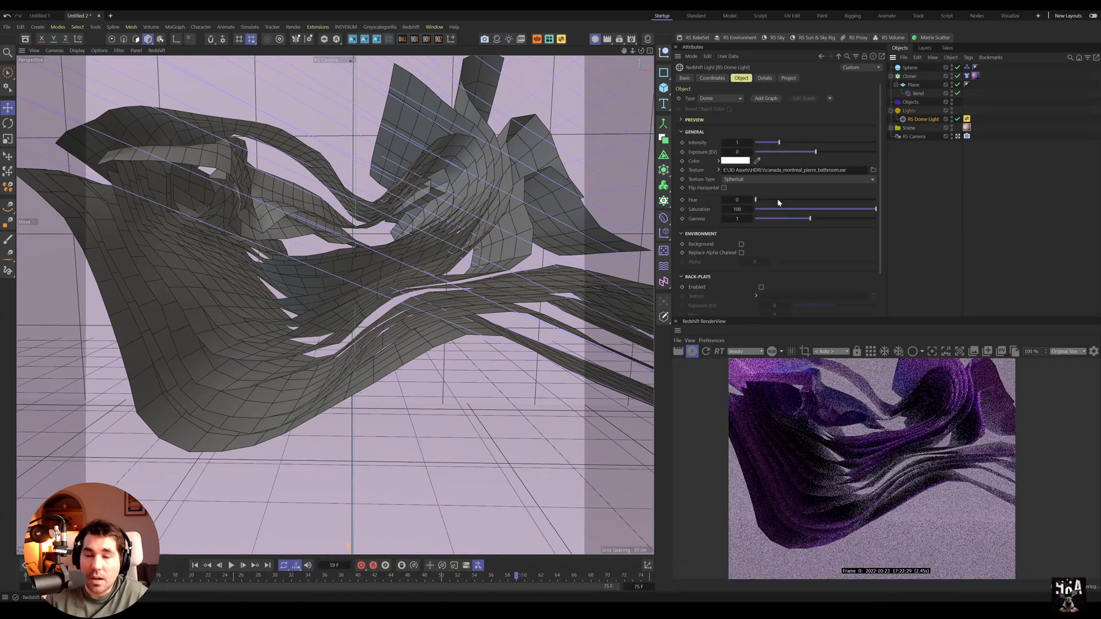
click(711, 78)
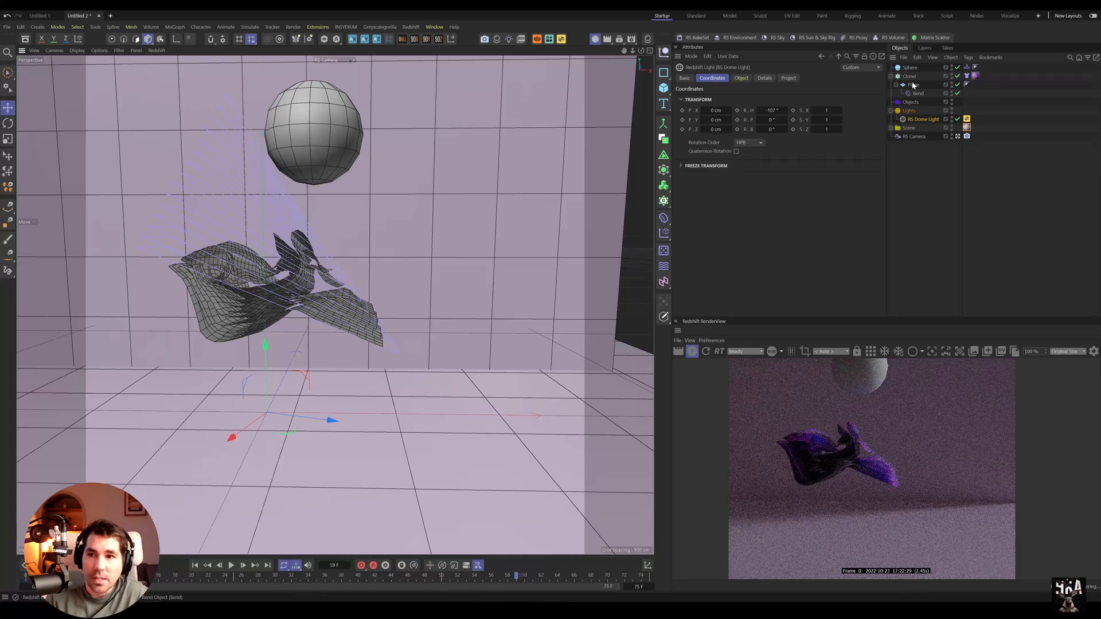
click(909, 68)
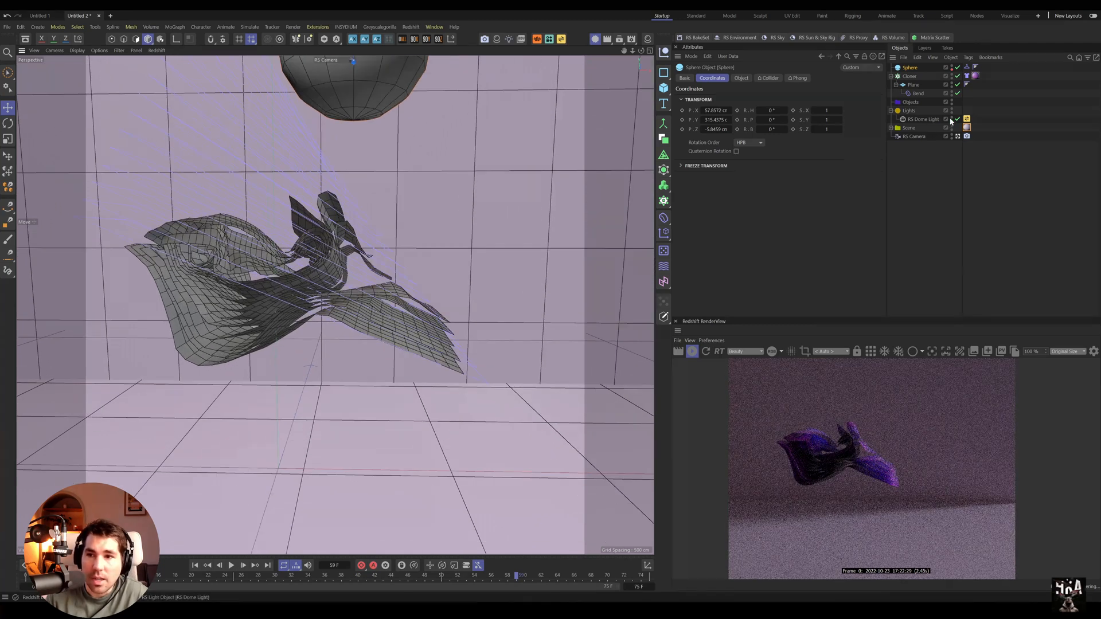
click(740, 78)
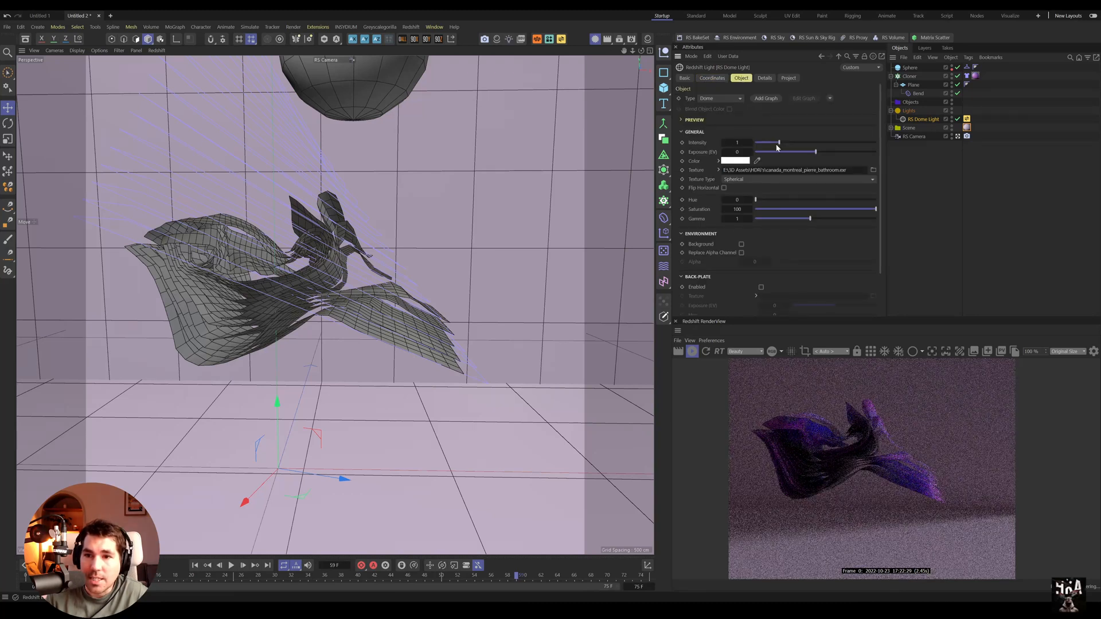
drag(778, 142, 805, 142)
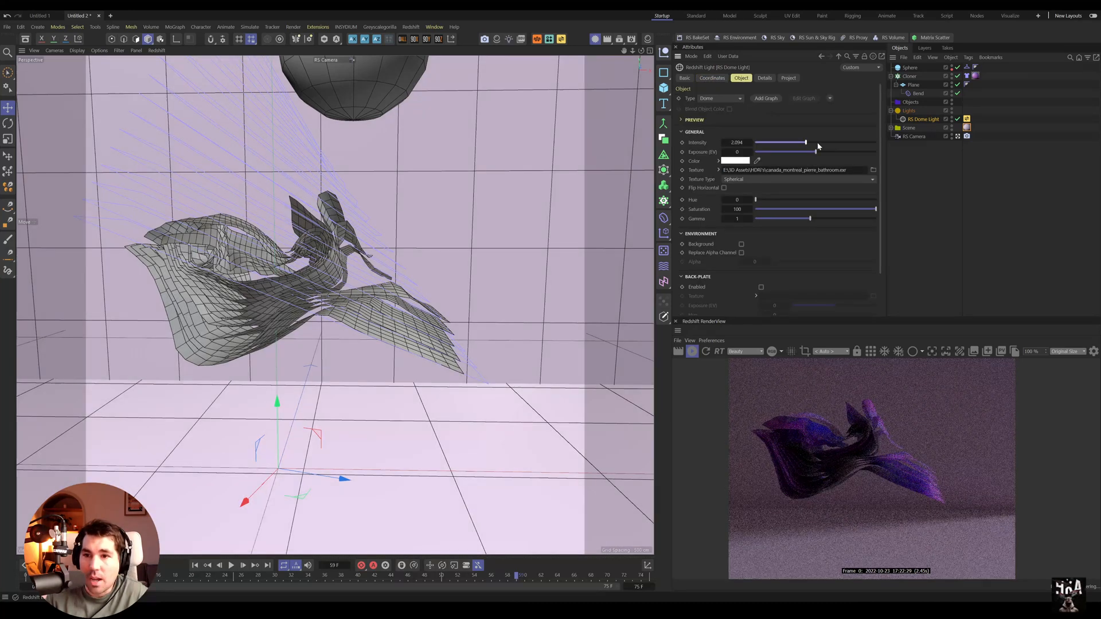
drag(805, 142, 812, 142)
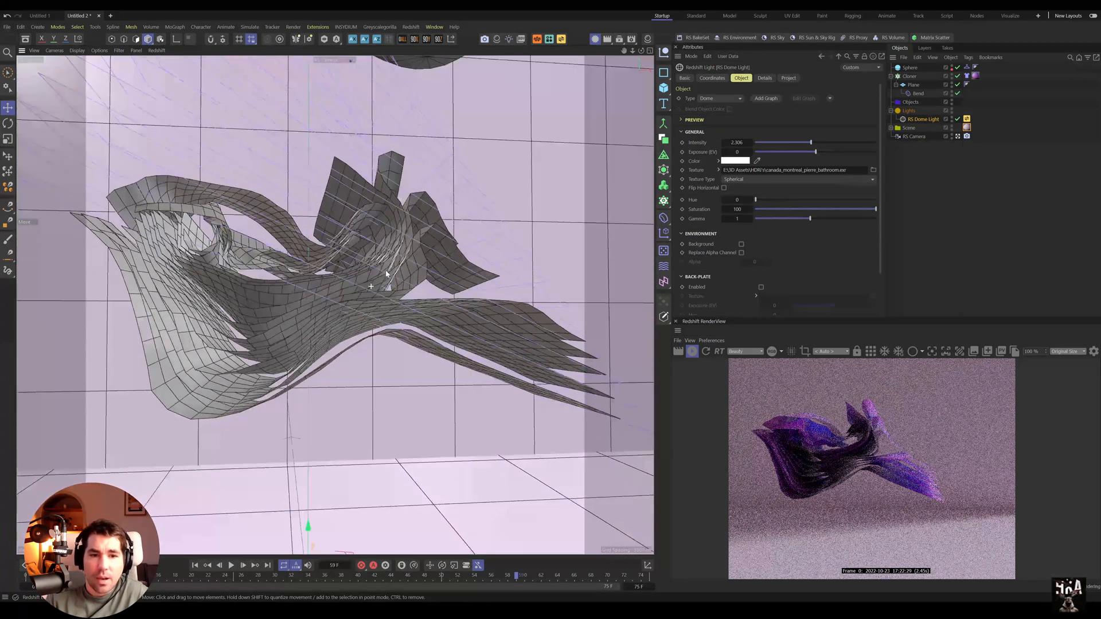
click(976, 76)
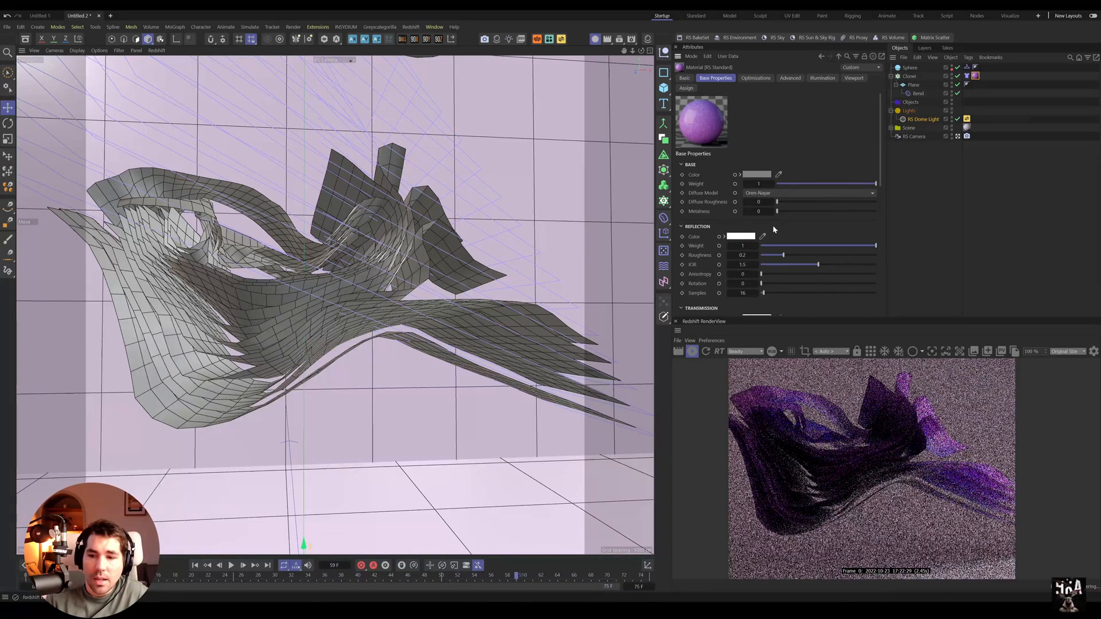
Widen the cloned Plane so the sheets become broader
scroll(down, 3)
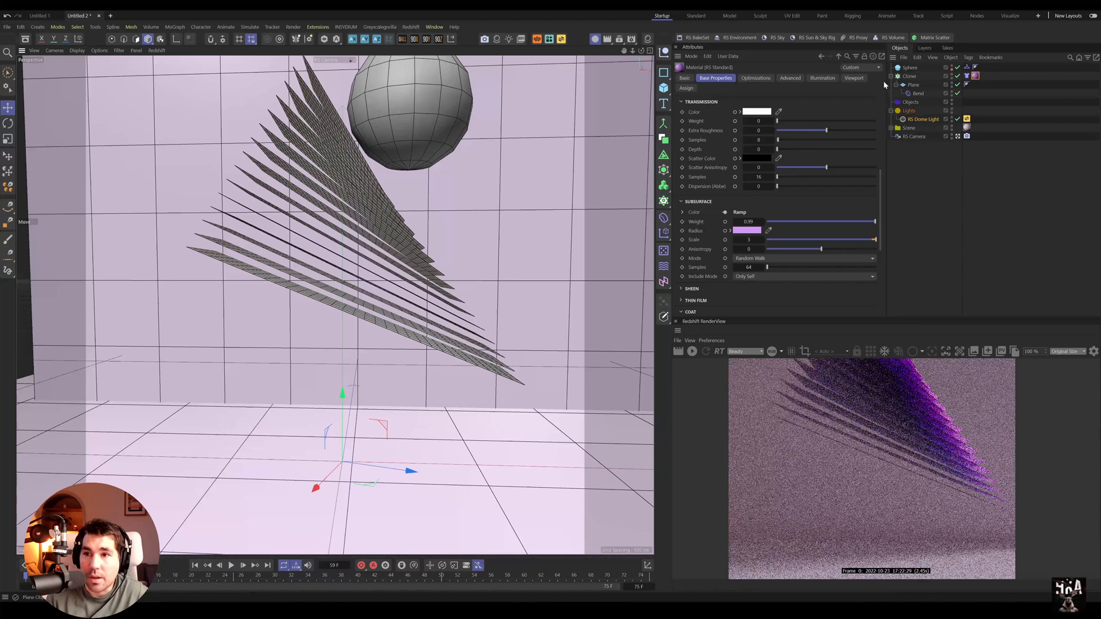
click(913, 84)
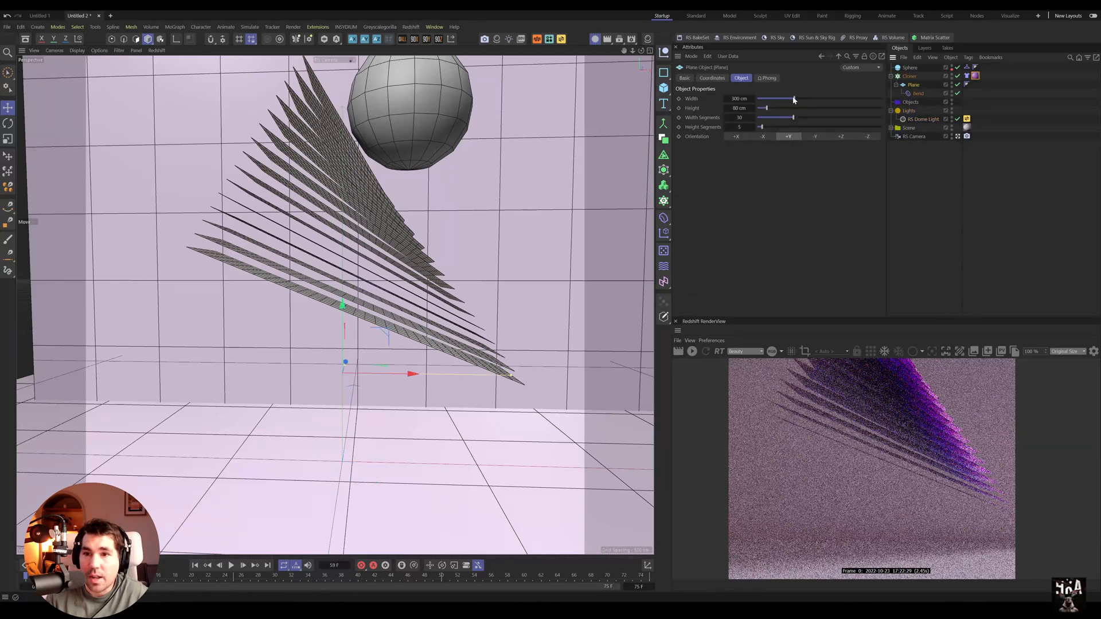
drag(793, 99, 824, 99)
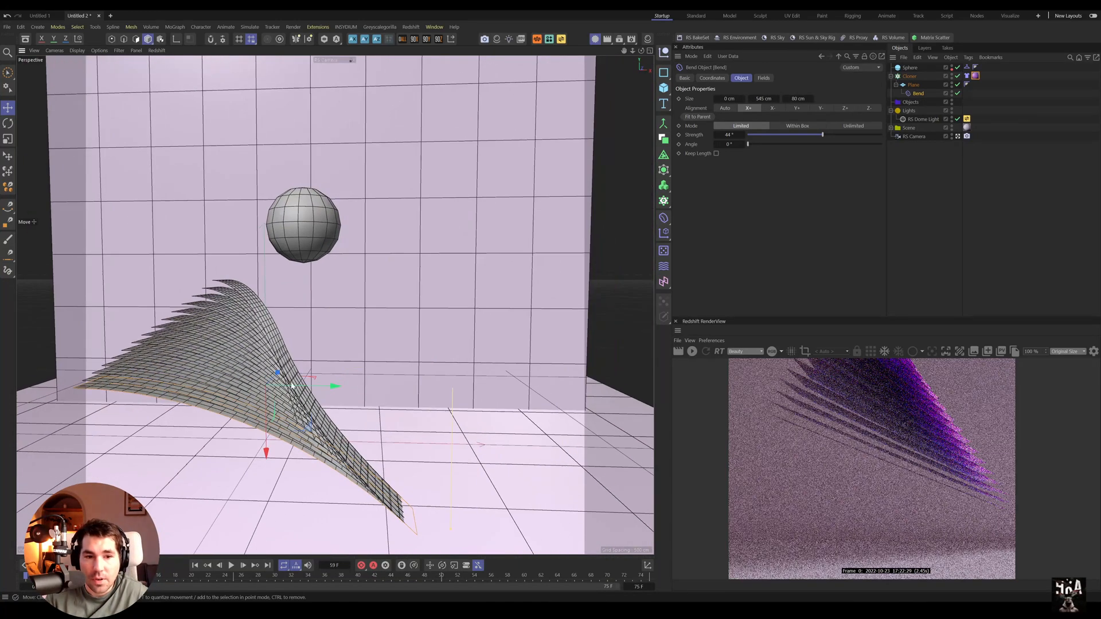
Raise the Bend strength to roughly 140-146° so the sheets curl strongly
drag(821, 134, 843, 134)
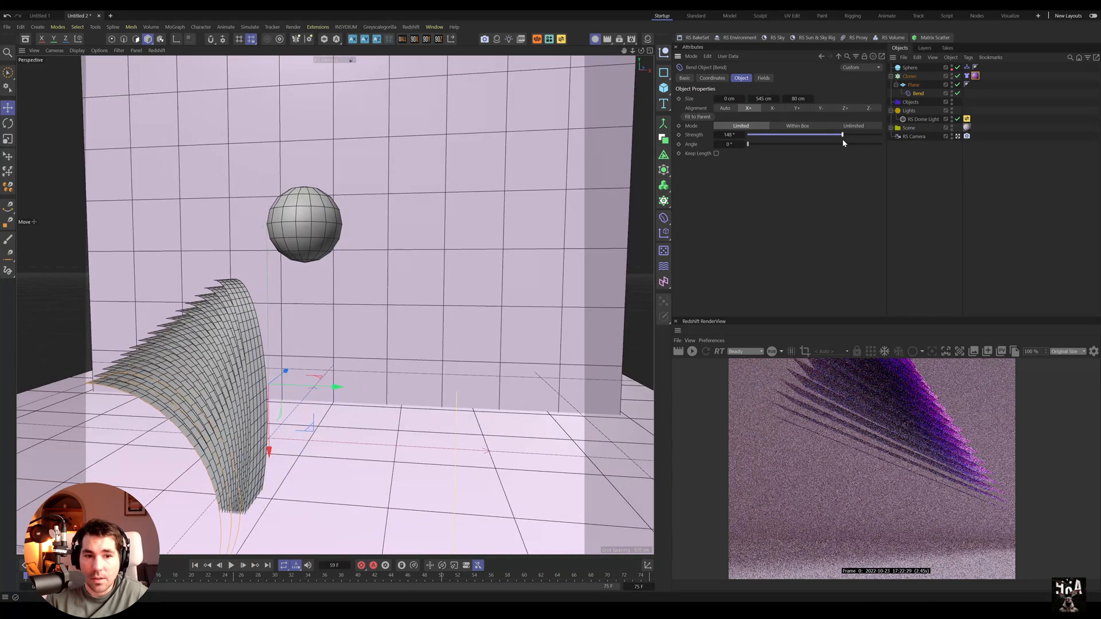
drag(842, 134, 807, 134)
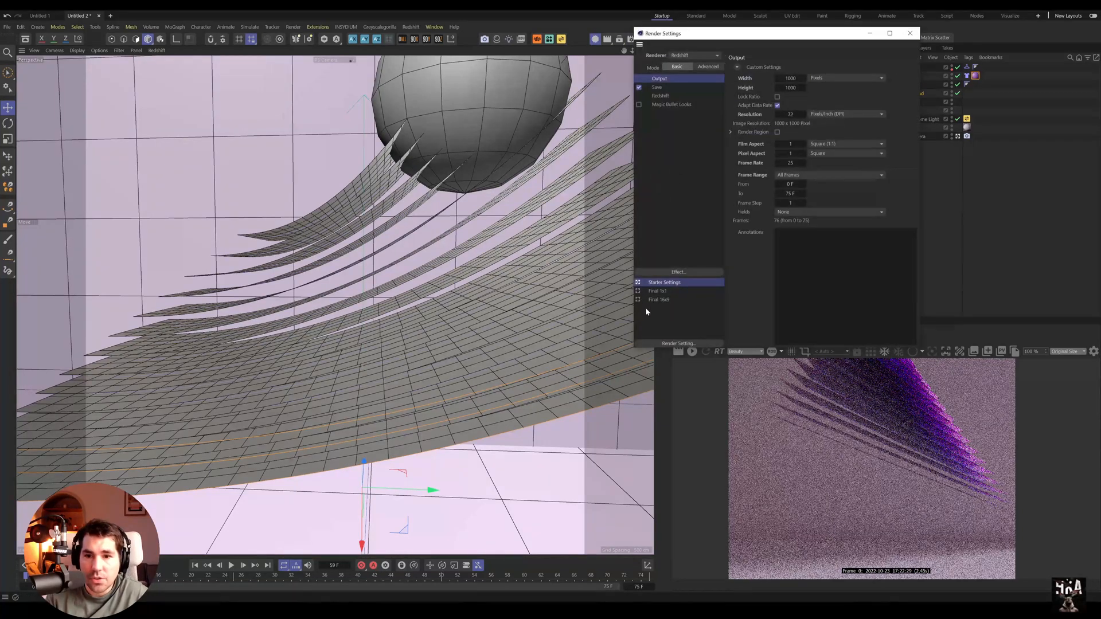
Choose the Final 16:9 render preset at 1920×1080, then replay the cloth simulation
click(658, 299)
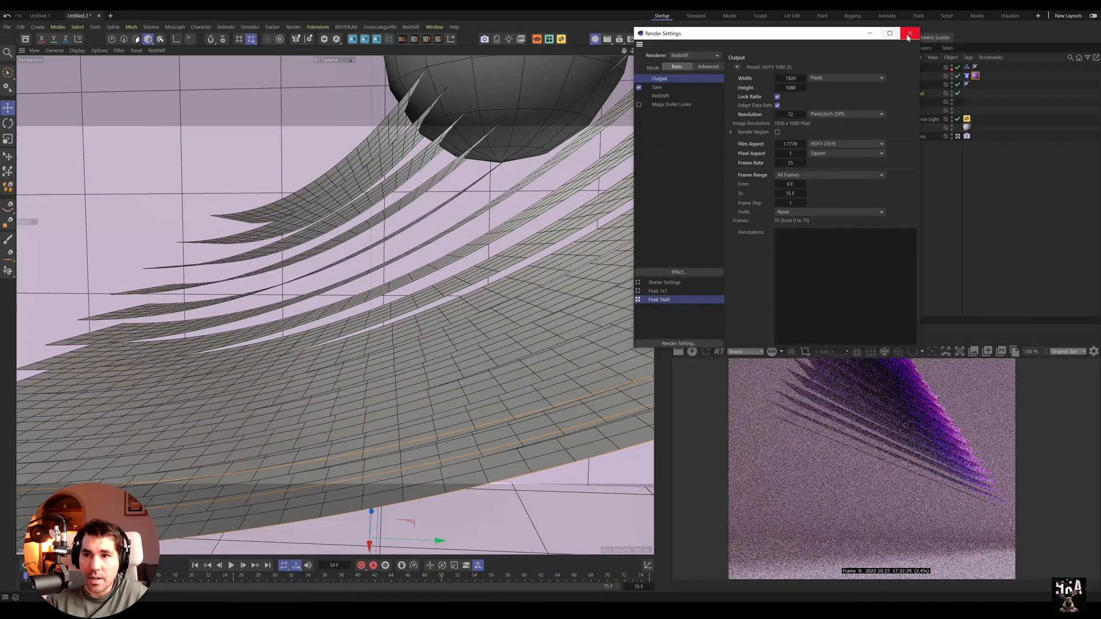
click(909, 33)
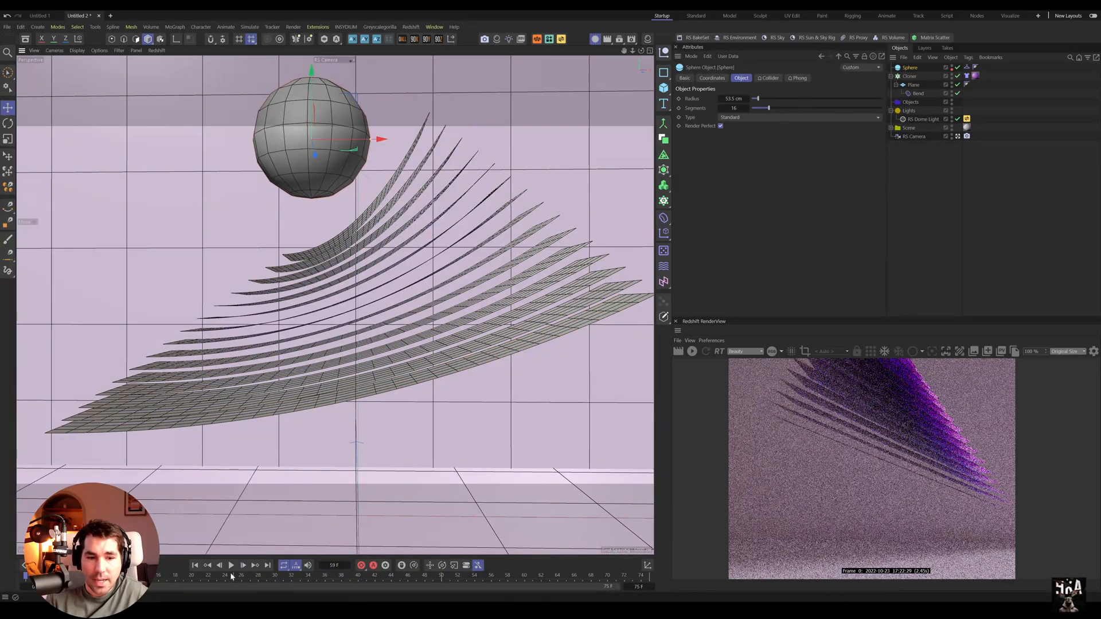
click(230, 564)
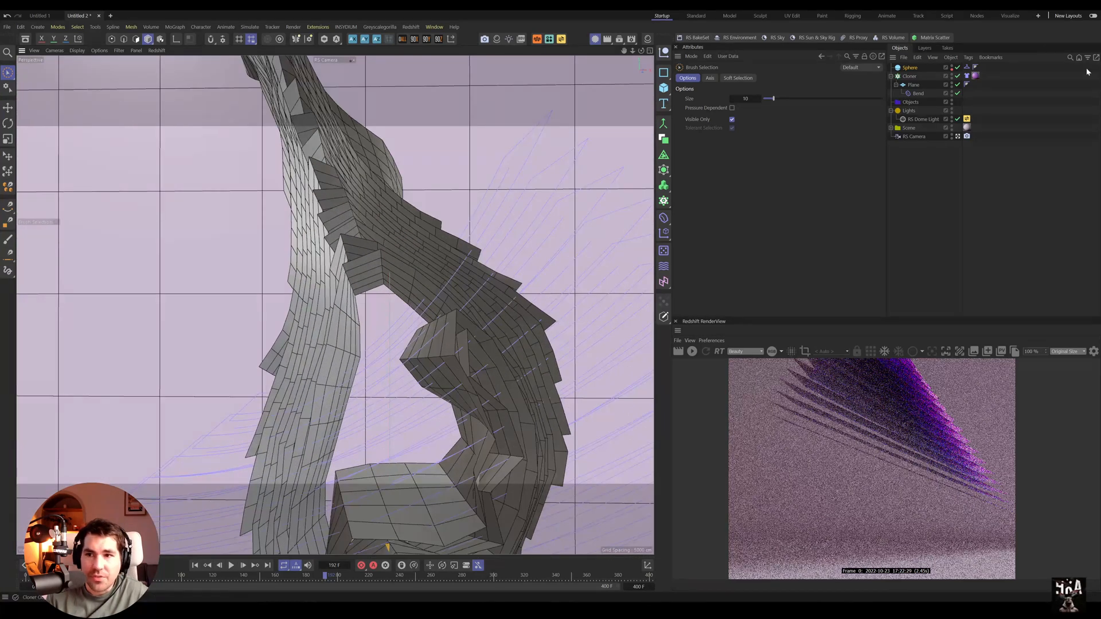
Raise the plane's width segments to 45 for finer cloth folds
click(913, 84)
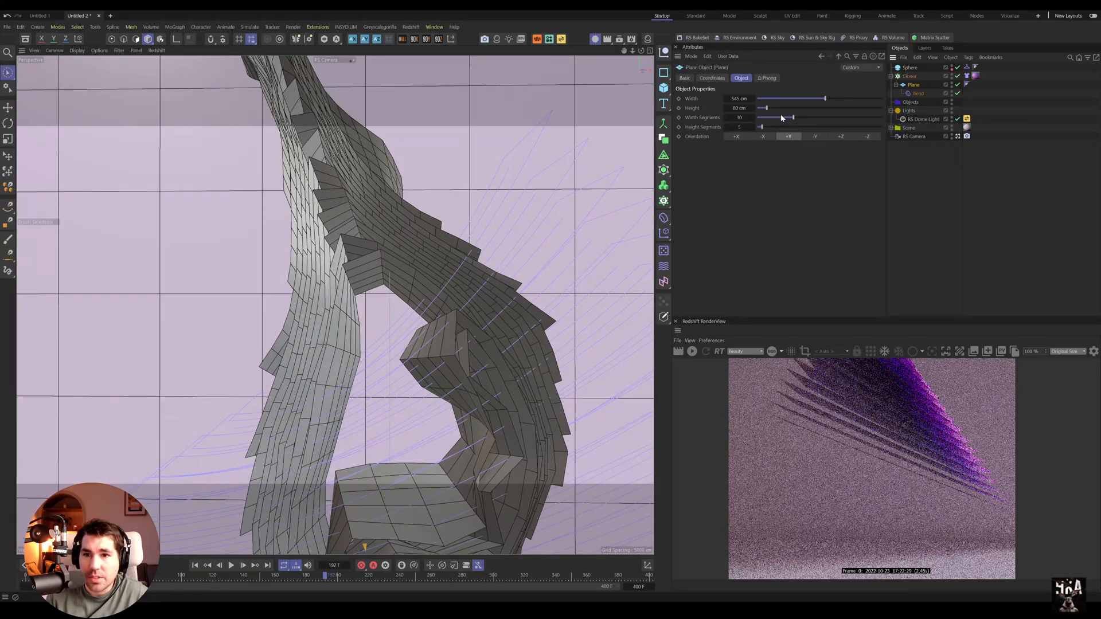
drag(786, 117, 797, 117)
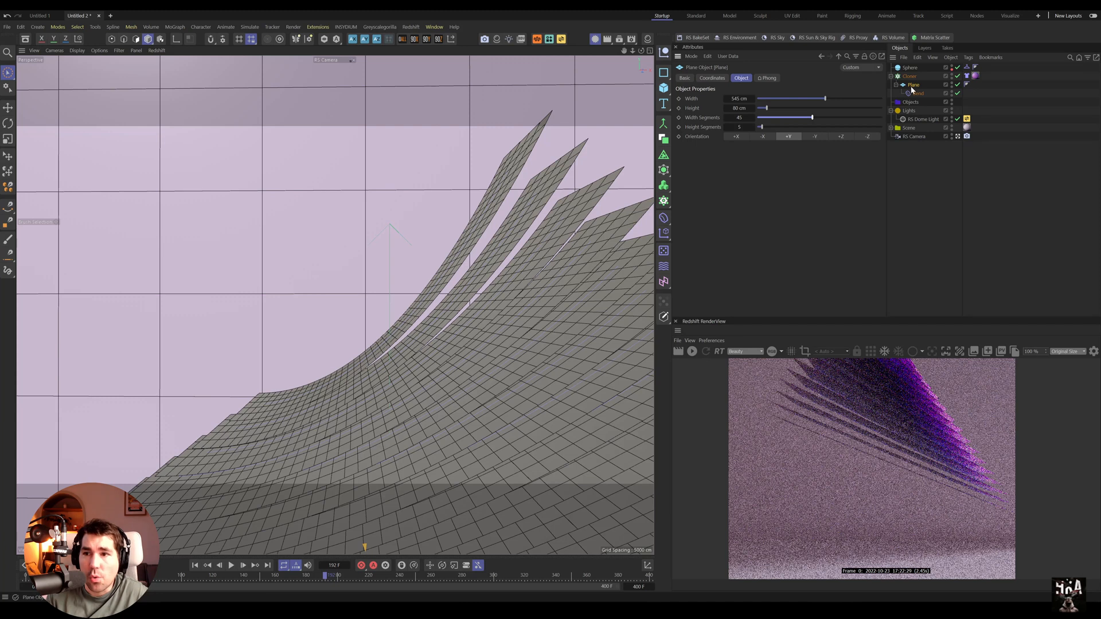
Add a Redshift Object tag to the Cloner with tessellation override enabled, and replay the simulation
right_click(913, 83)
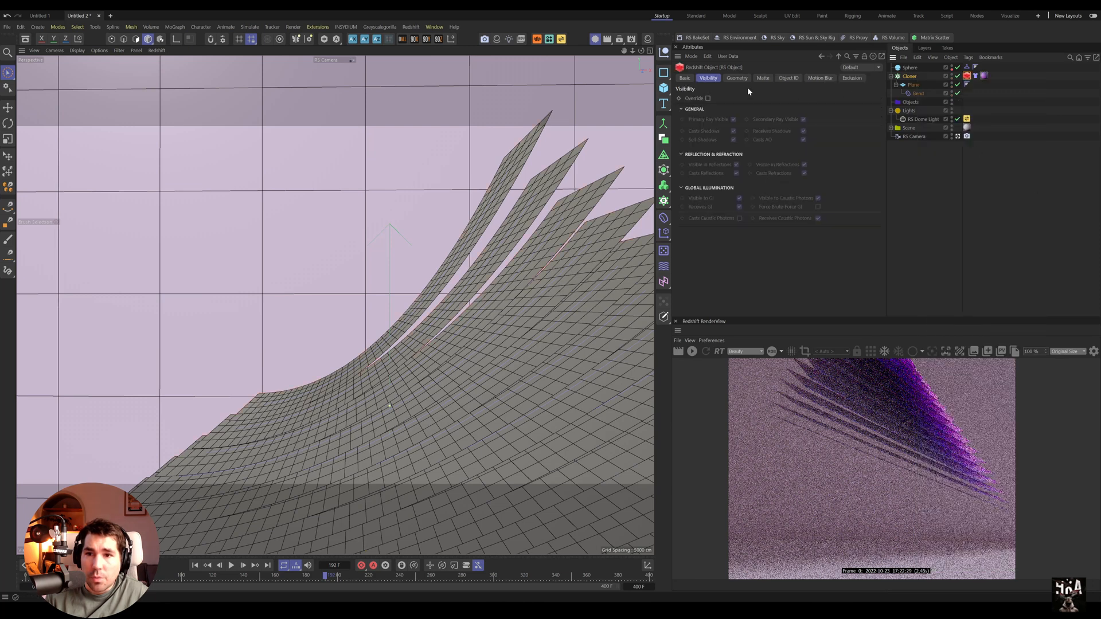
click(736, 78)
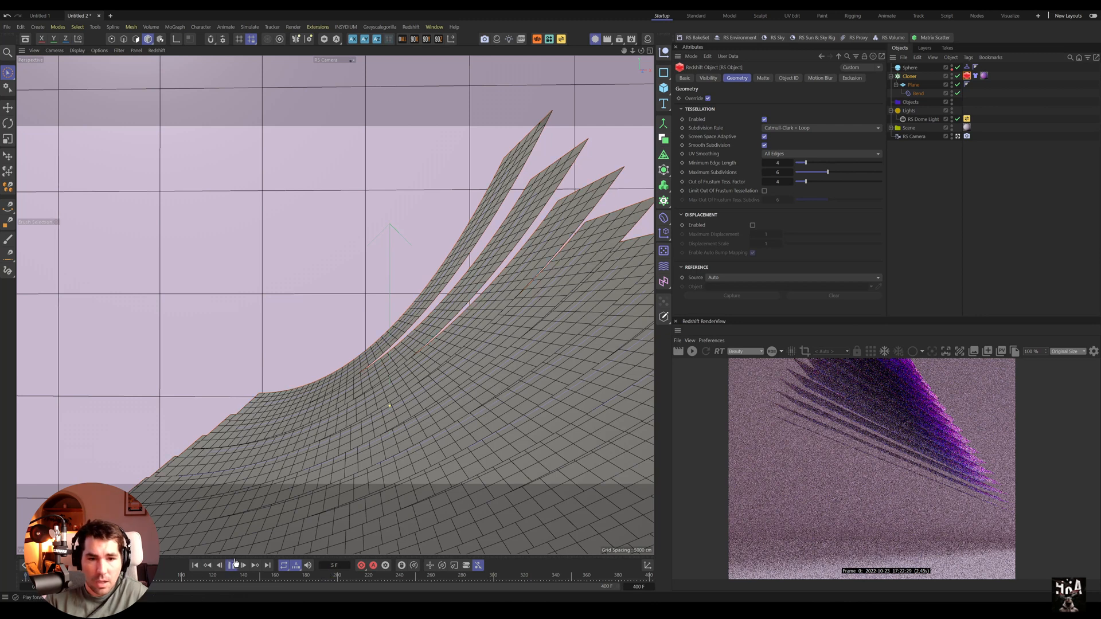
click(230, 564)
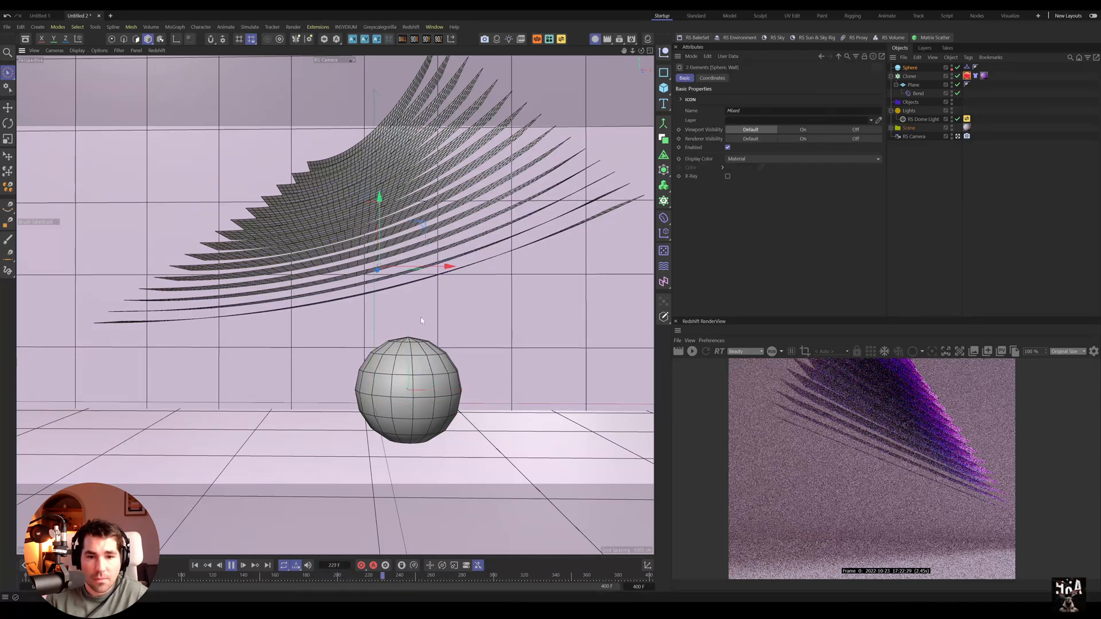
click(909, 67)
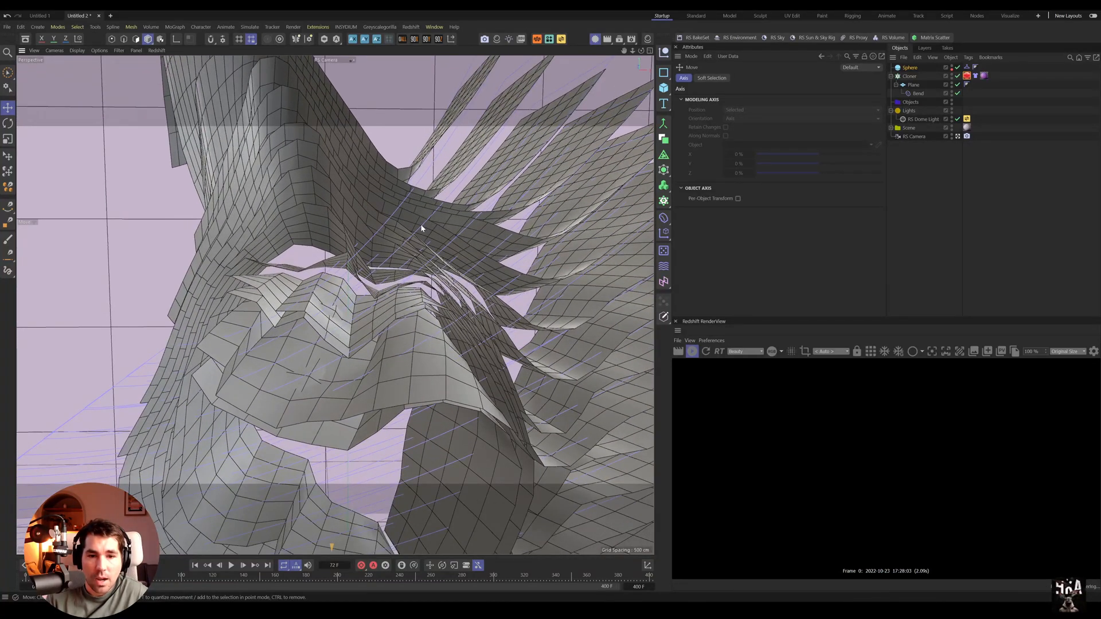
mouse_move(836, 458)
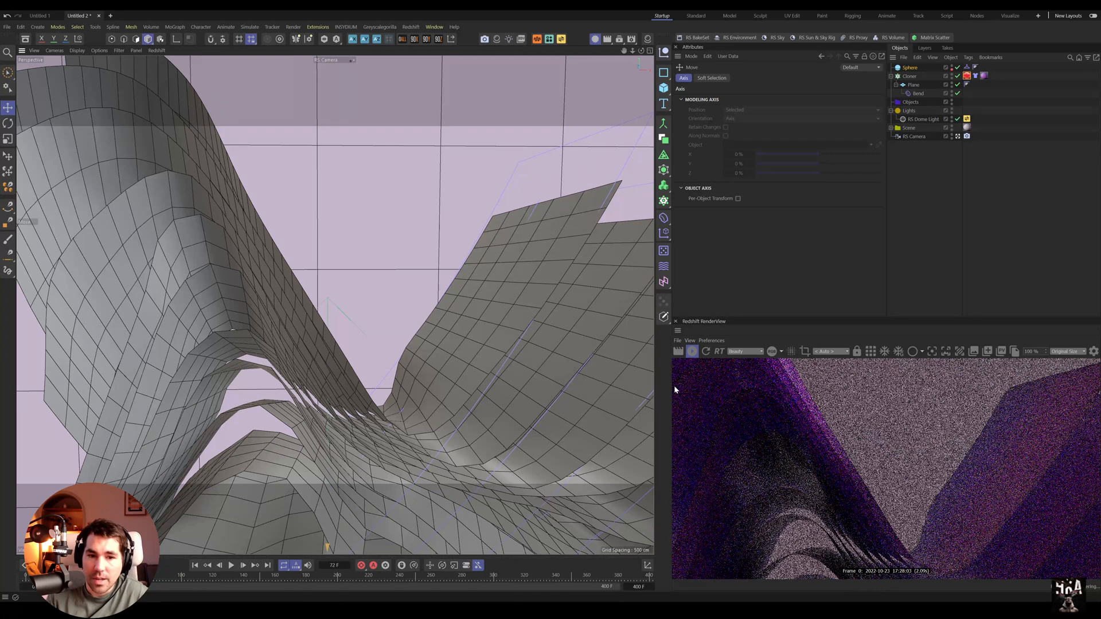
mouse_move(1008, 492)
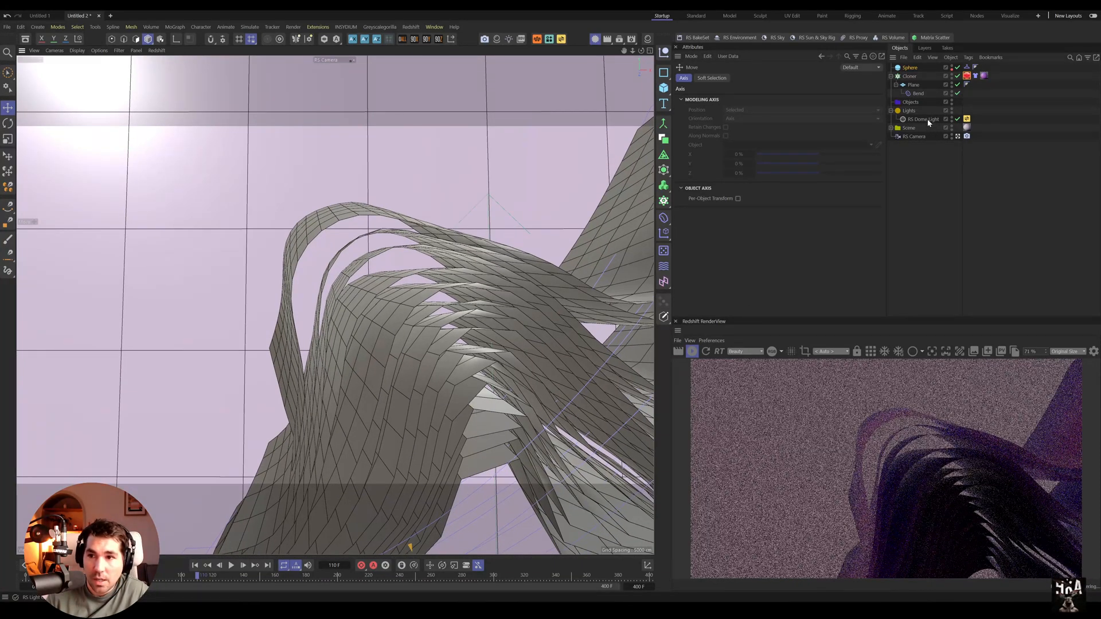
Rotate the RS Dome Light's heading to relight the bent sheets
click(922, 118)
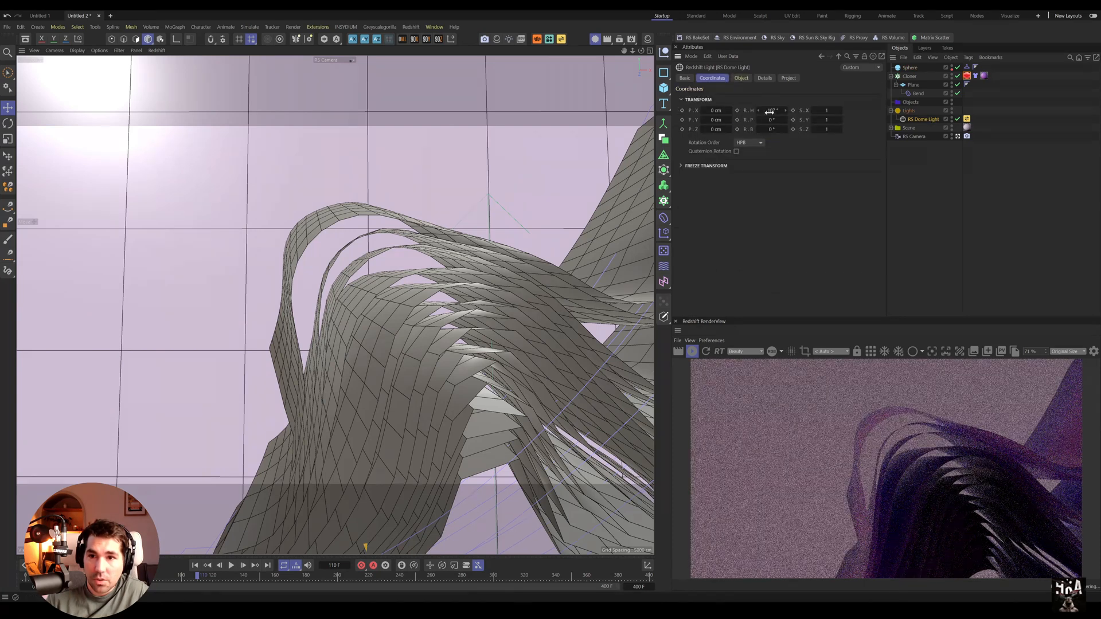
drag(771, 110, 744, 110)
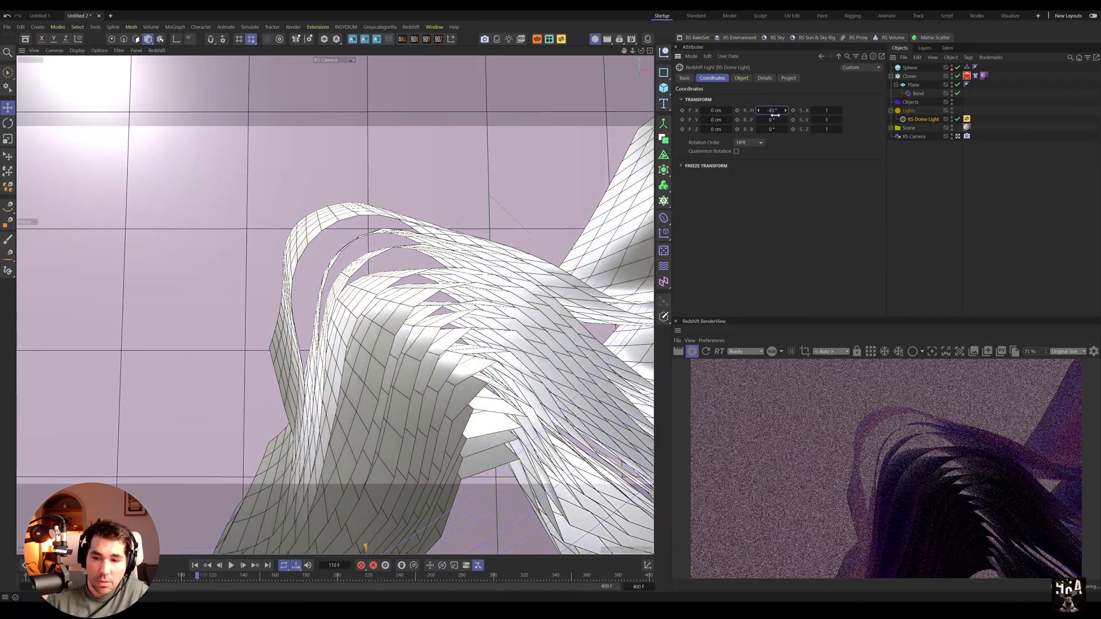
drag(772, 110, 765, 110)
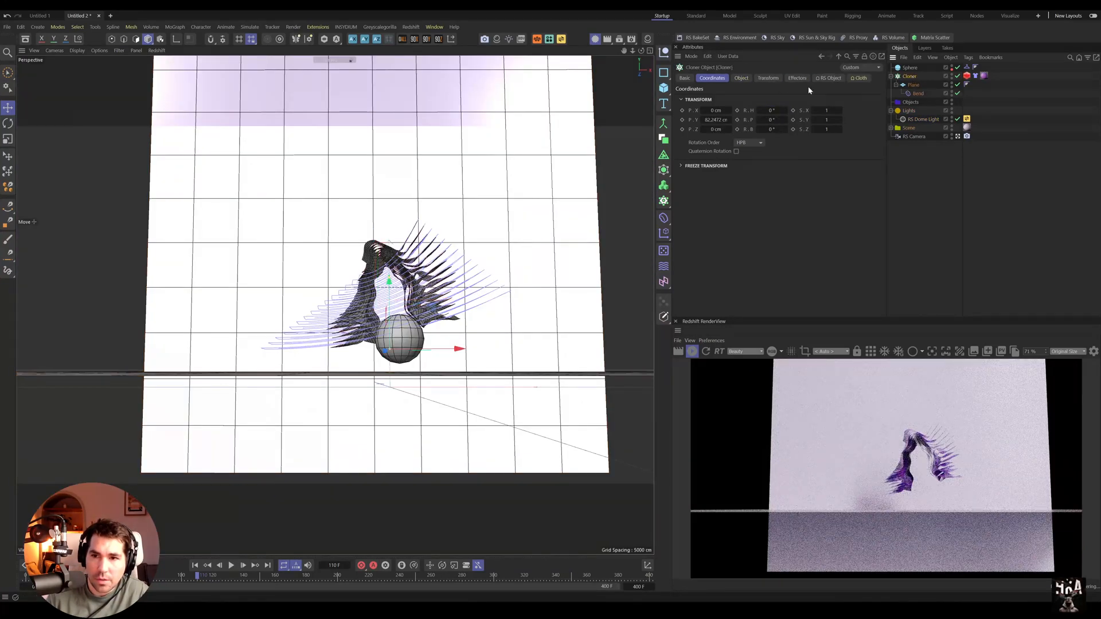
Check the pale pink material, rotate the dome light again for a darker purple backdrop, and select the Wall plane
click(741, 78)
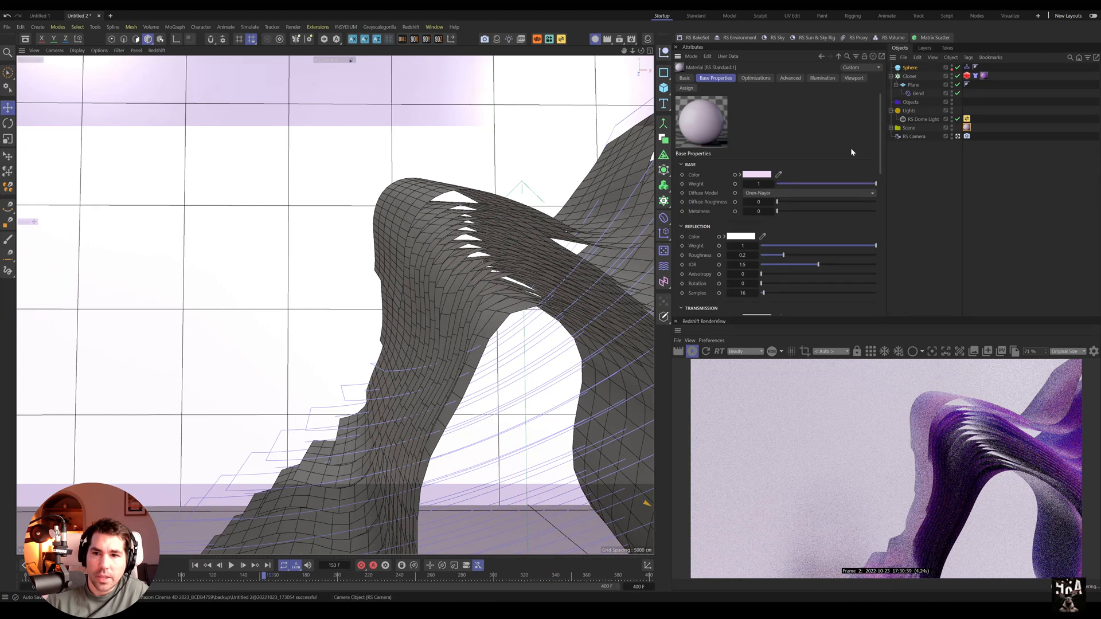
drag(873, 246, 777, 245)
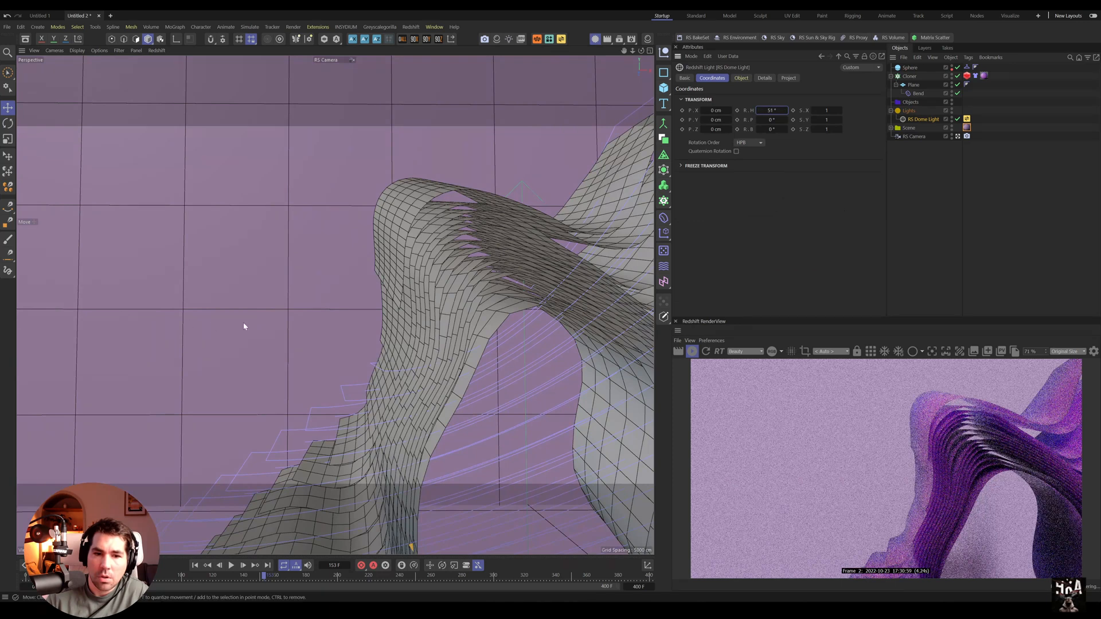
click(914, 84)
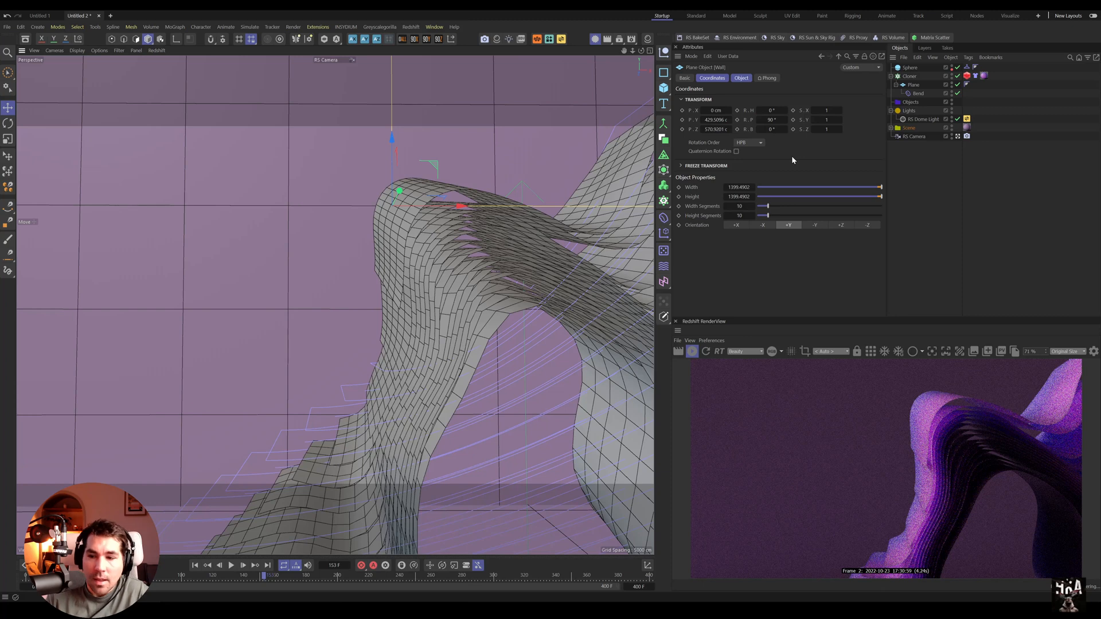
mouse_move(748, 310)
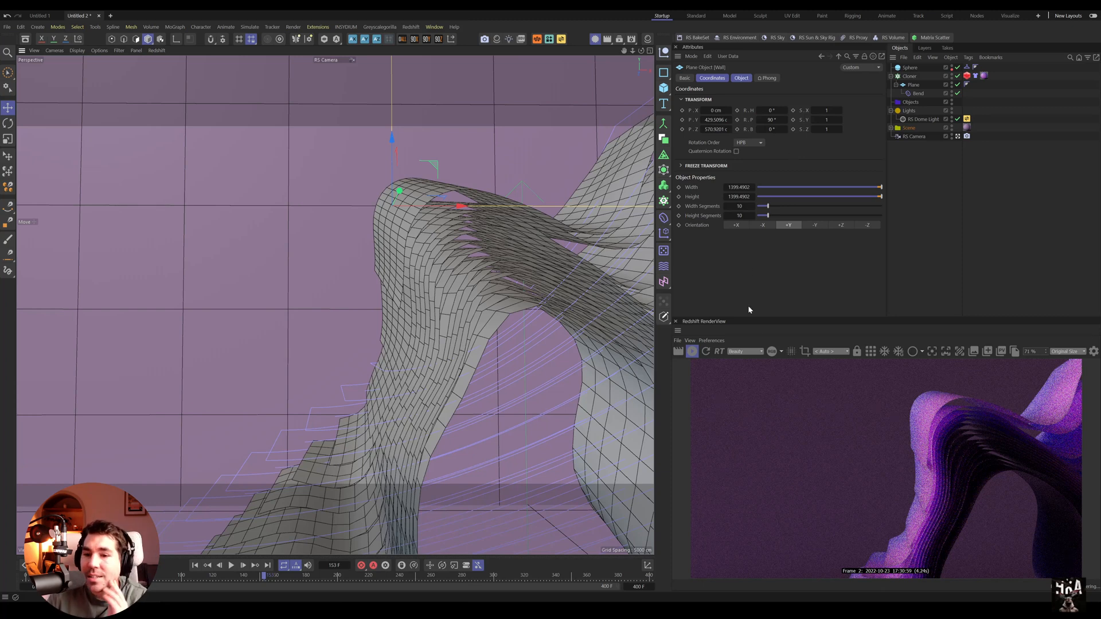
mouse_move(745, 324)
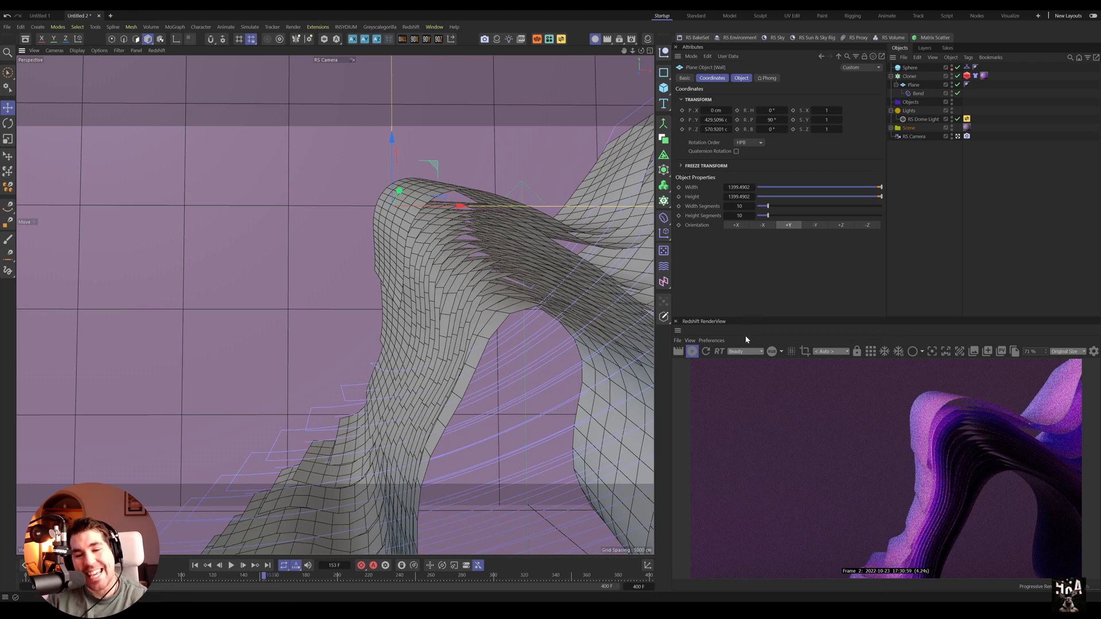
mouse_move(801, 531)
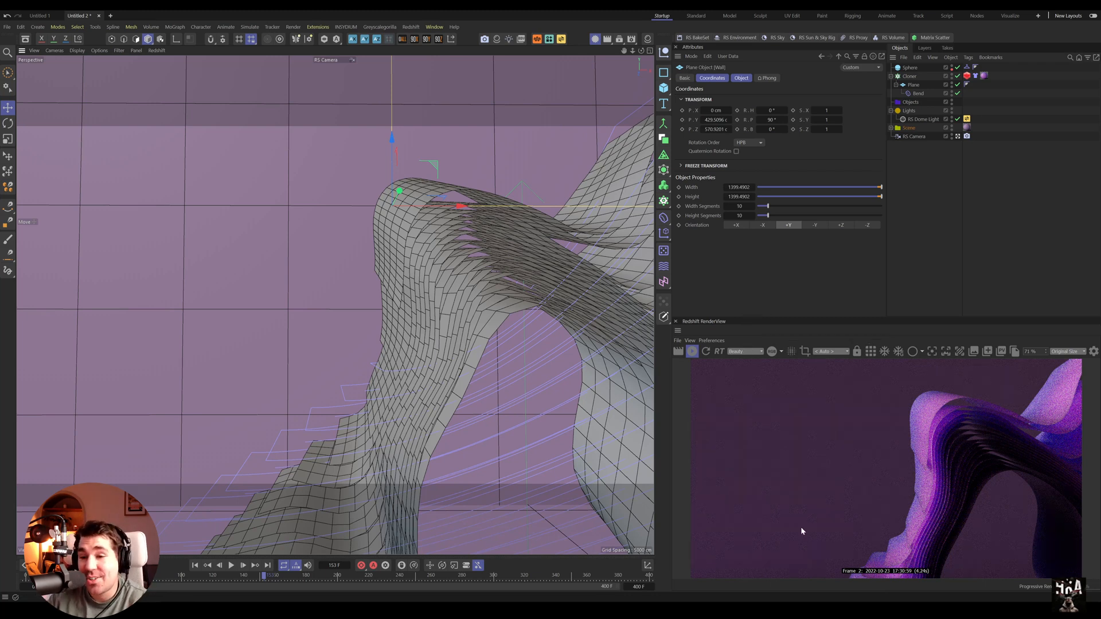